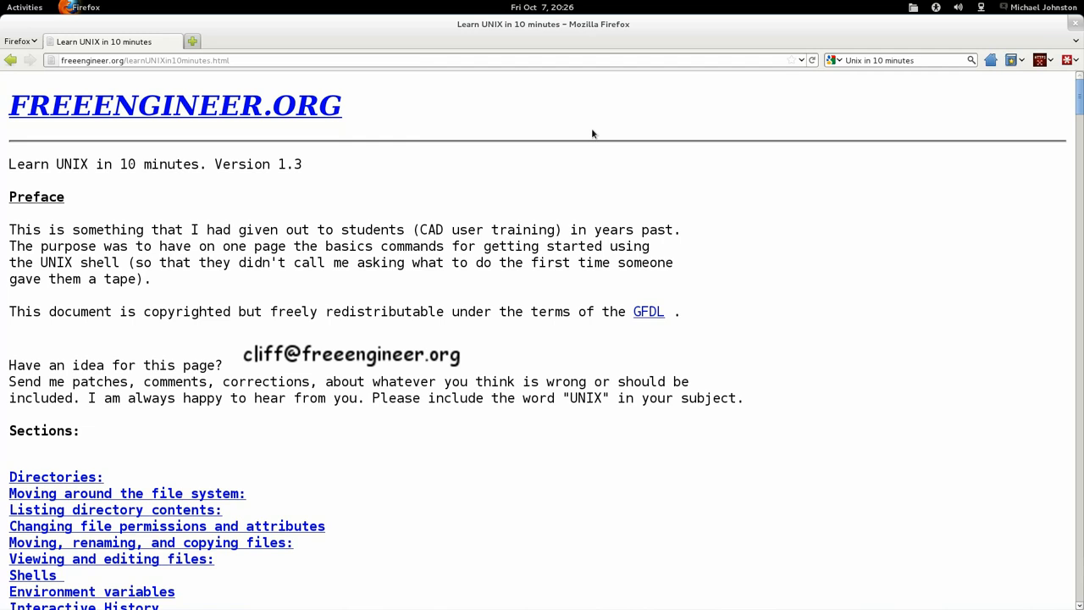
mouse_move(688, 88)
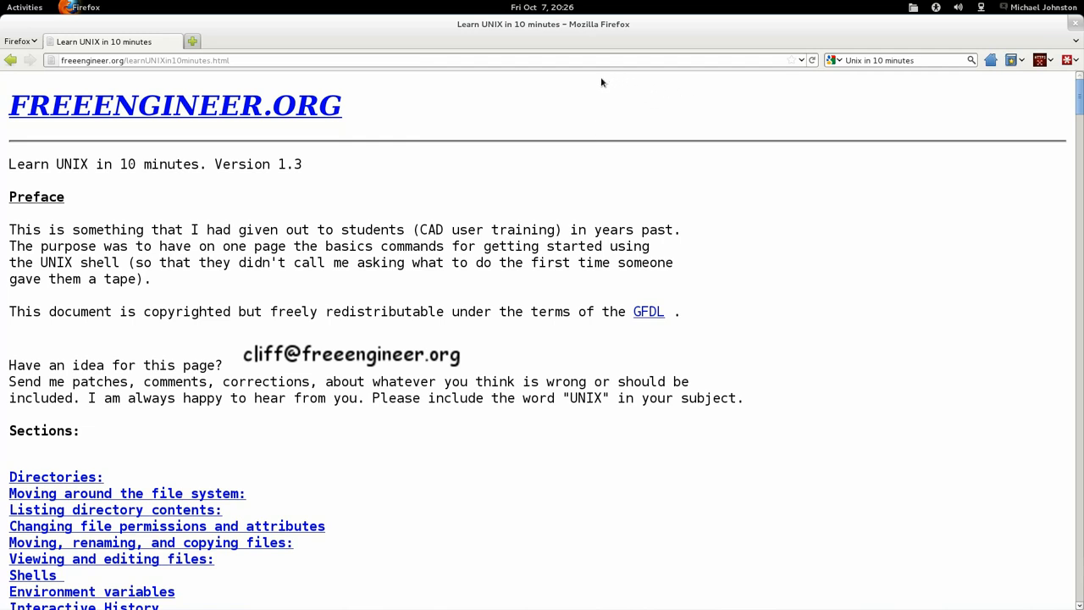
mouse_move(359, 122)
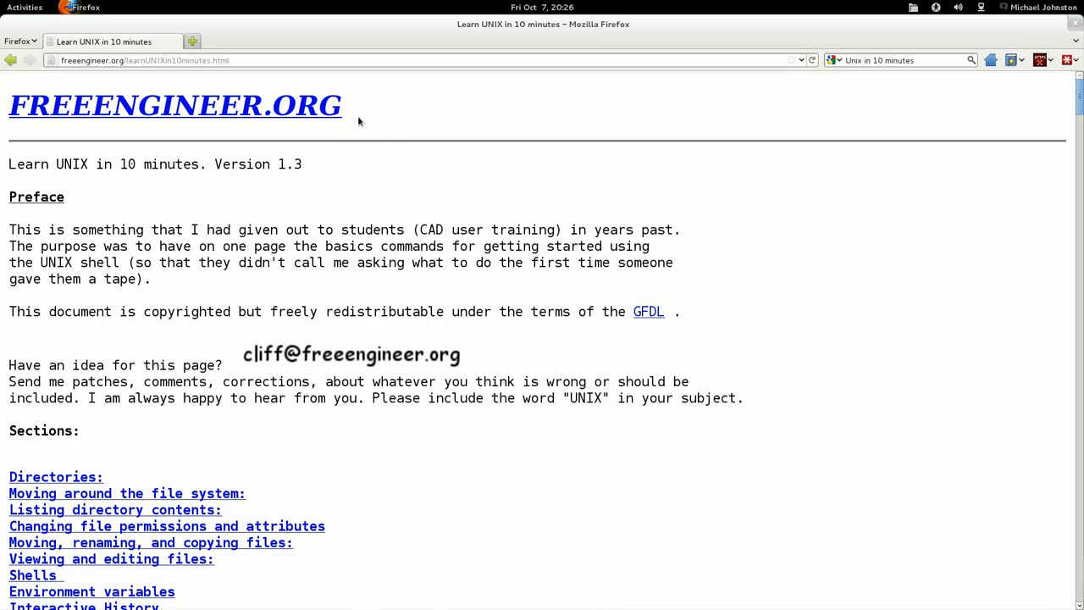
Step: Scroll through the directory-listing and file-permission sections, then back to the file-system navigation commands
scroll("down", 3)
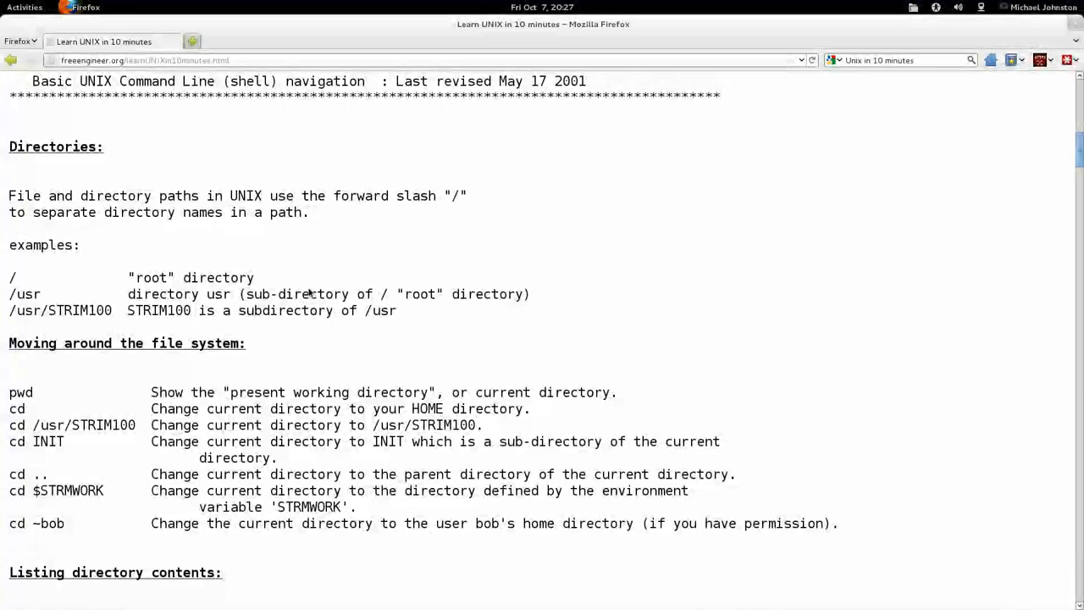
scroll("down", 3)
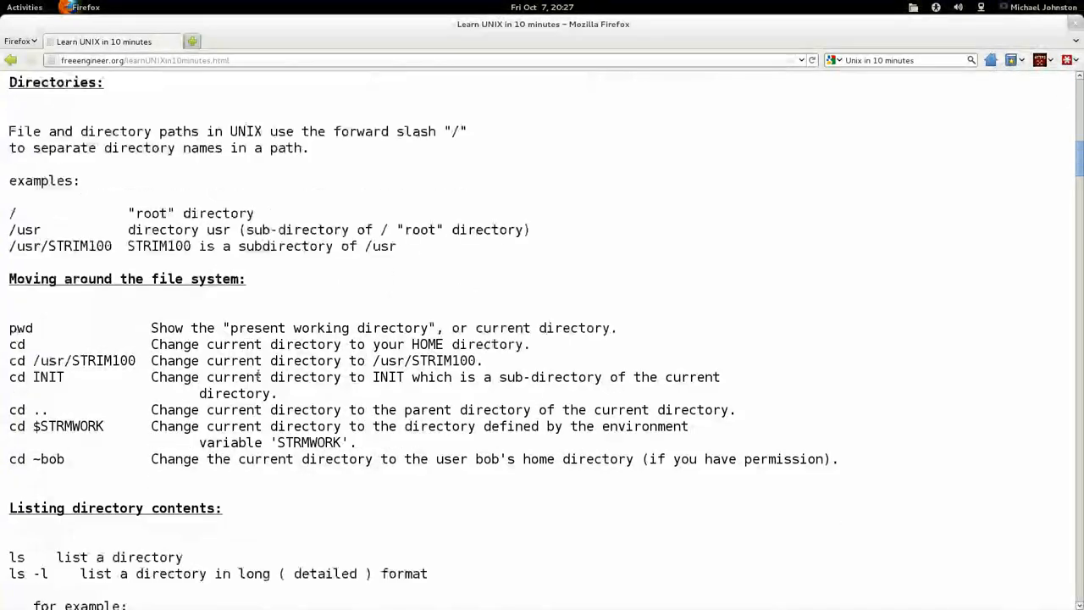
scroll("down", 3)
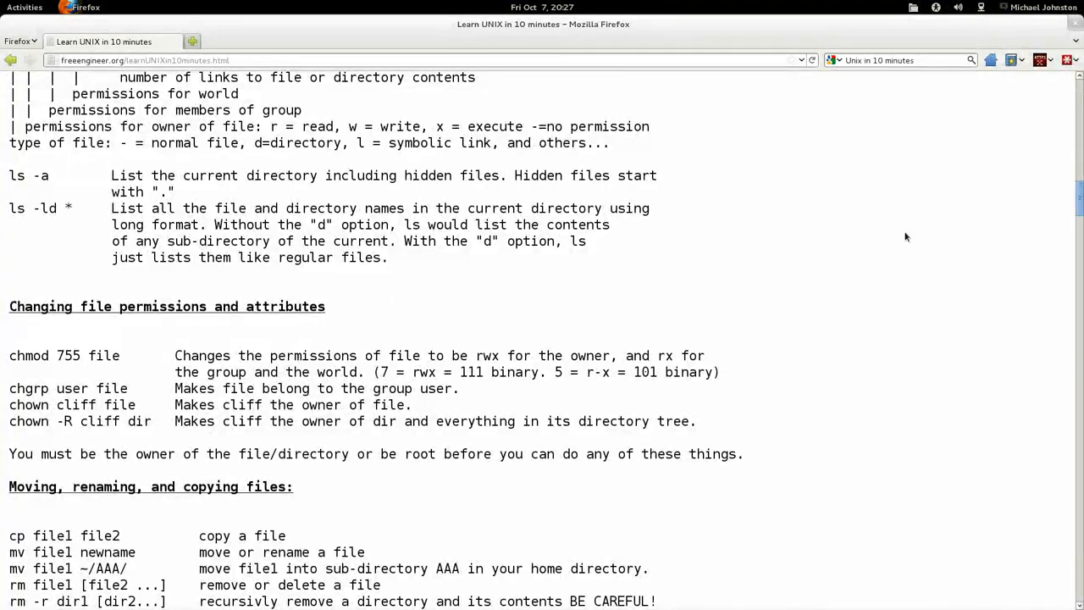
scroll("down", 3)
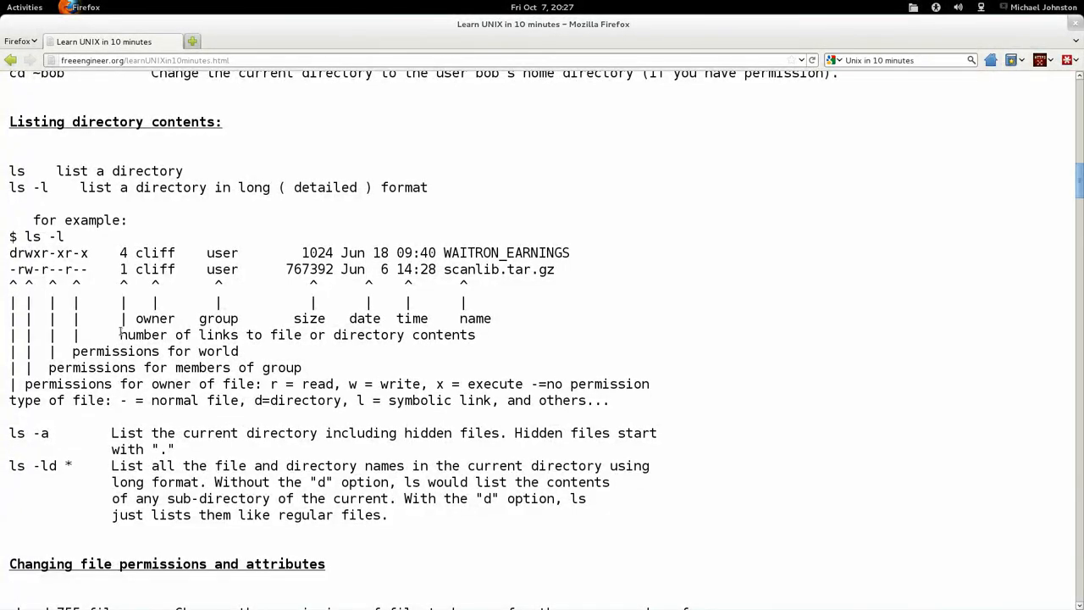
scroll("down", 3)
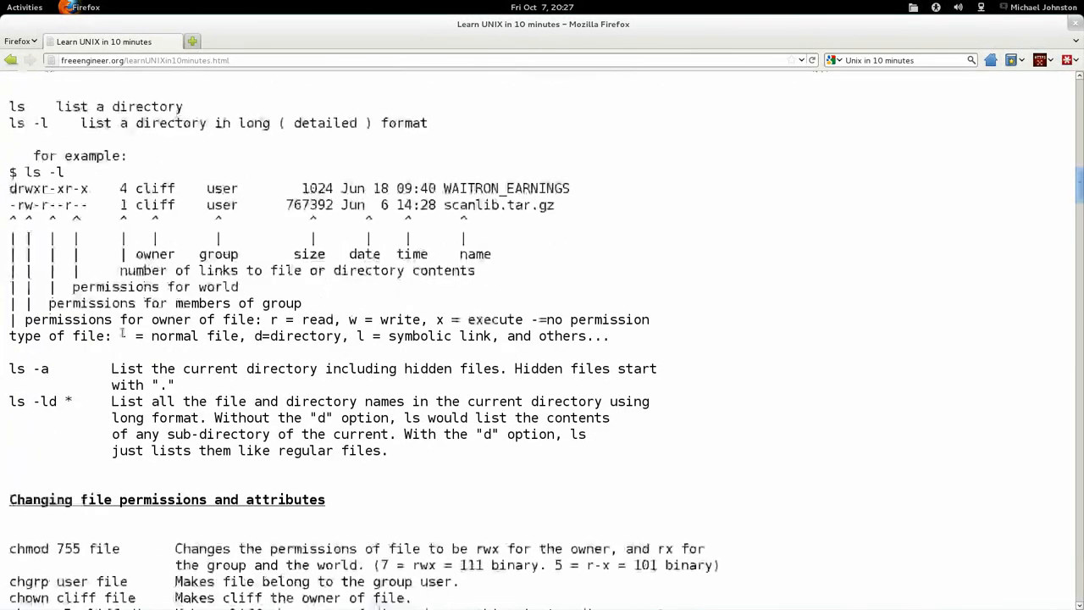
scroll("down", 3)
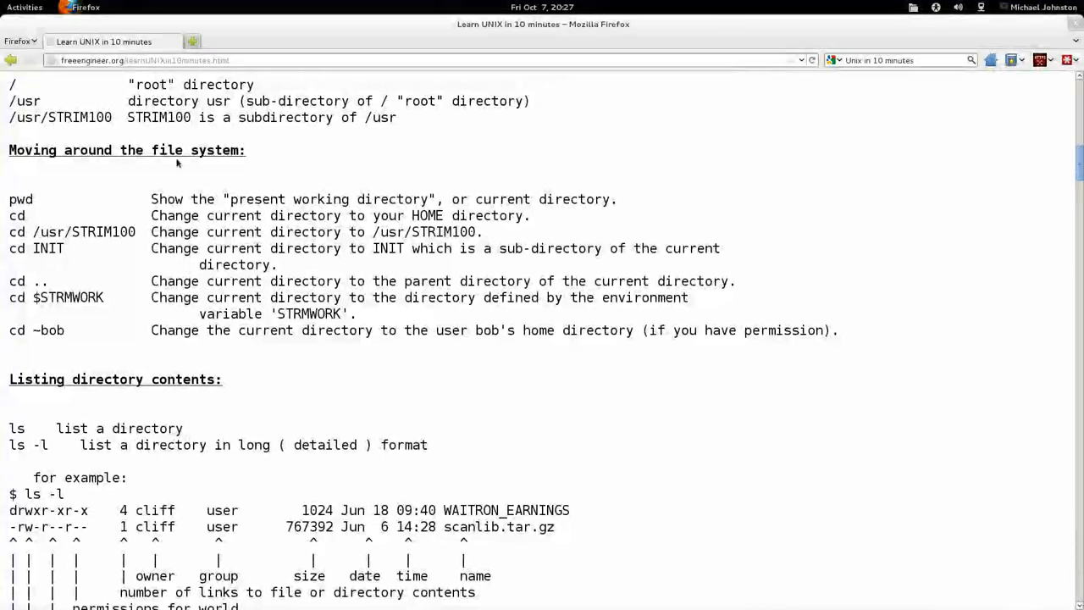
Step: Highlight the cheat sheet entry for plain cd, which changes to the HOME directory
double_click(17, 215)
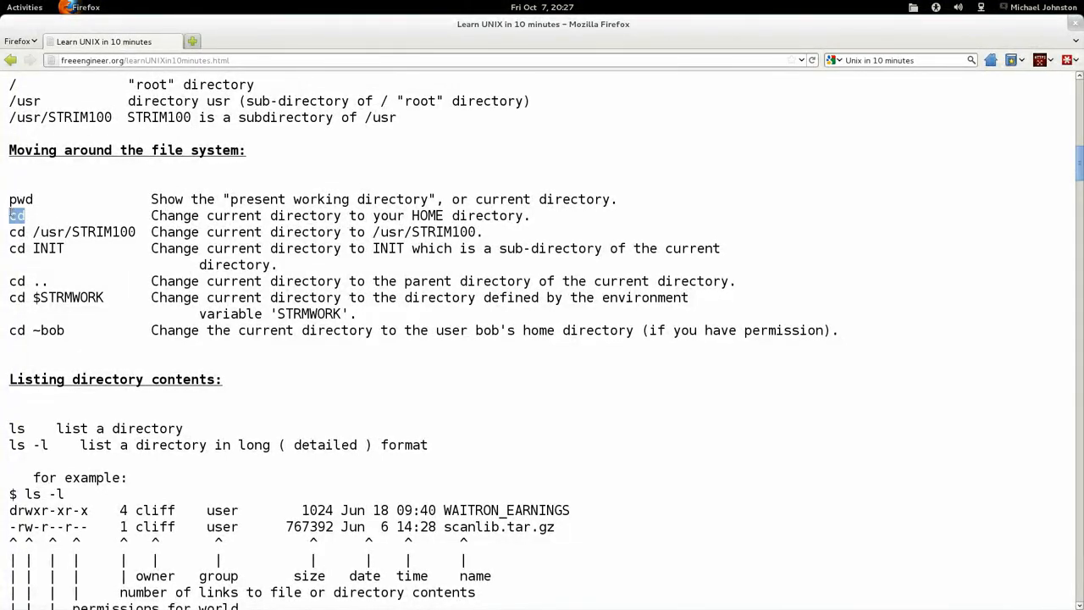
mouse_move(6, 210)
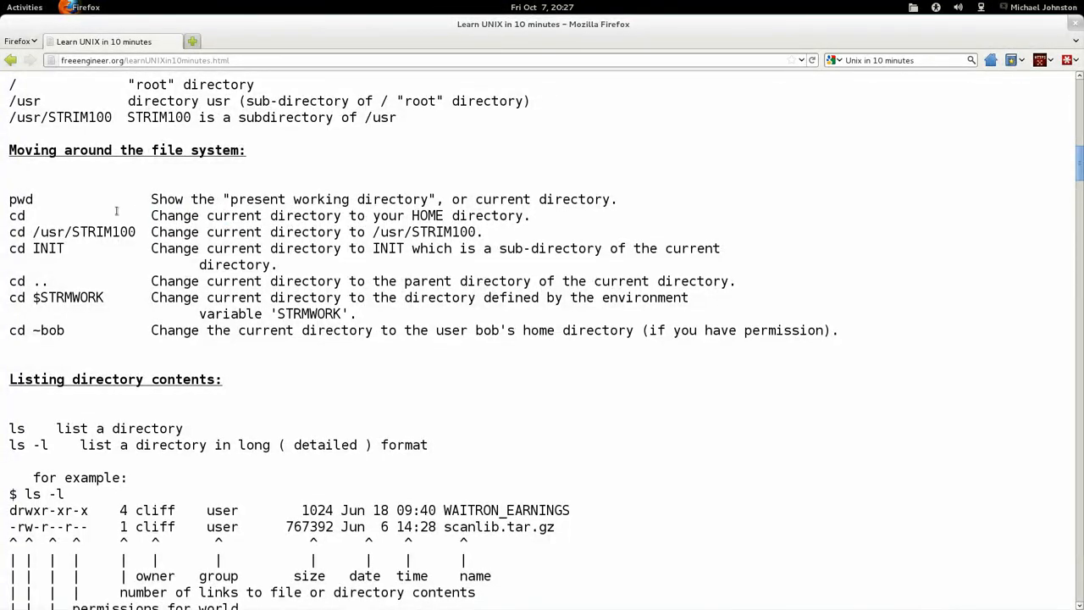
mouse_move(144, 183)
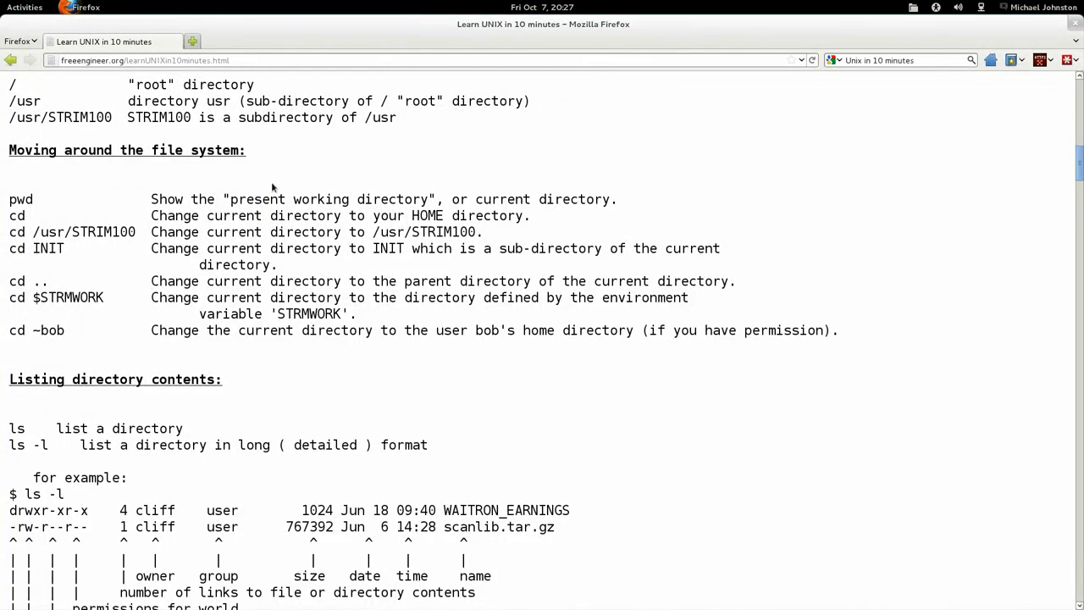
mouse_move(240, 200)
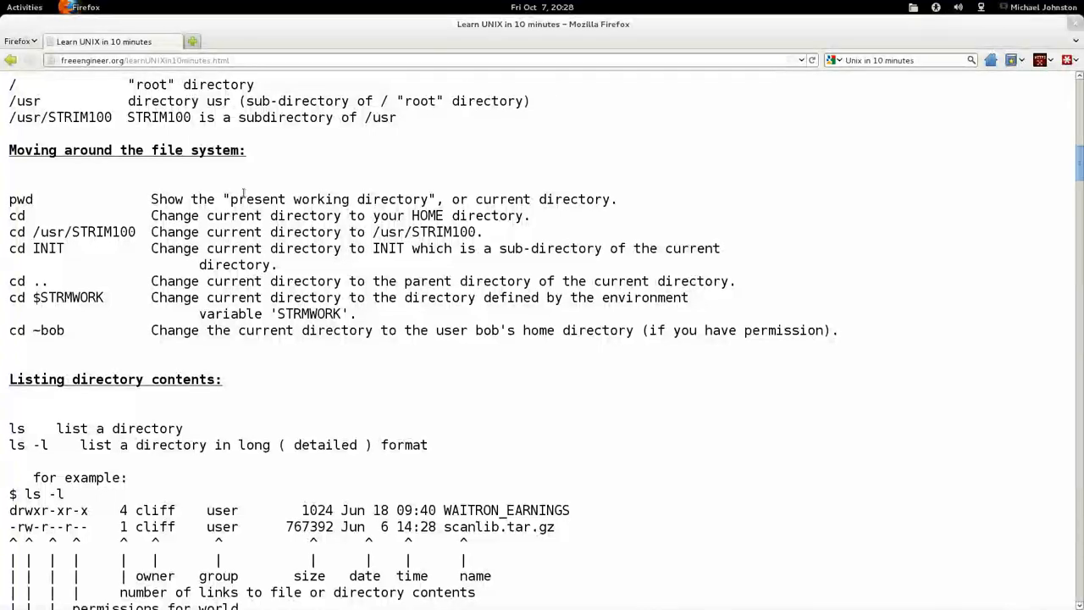
mouse_move(557, 229)
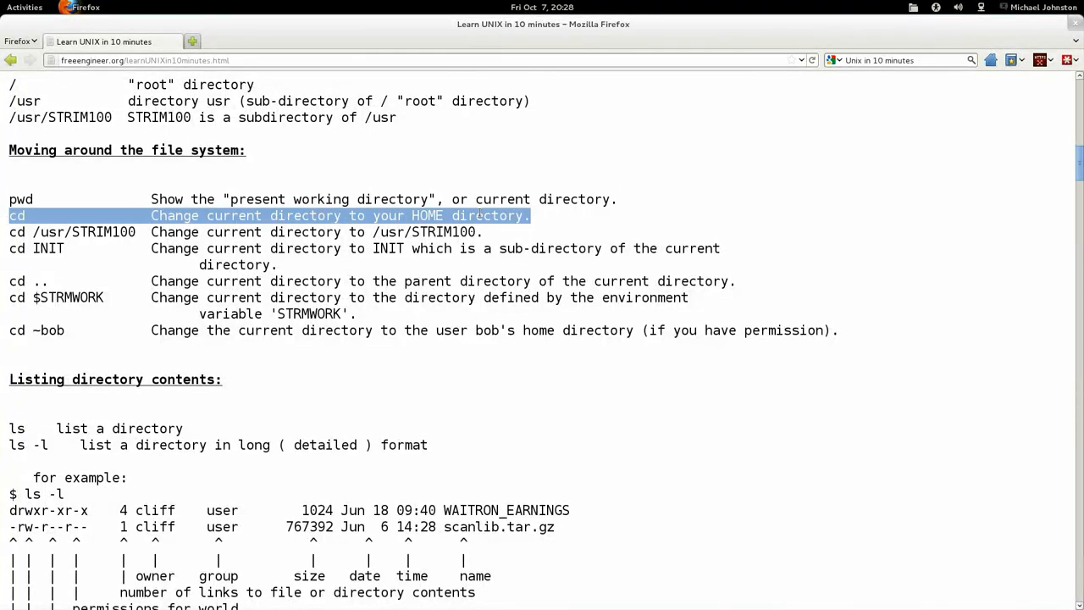
Step: Bring the terminal forward, run cd Documents/, then plain cd to return to the home directory
left_click(24, 6)
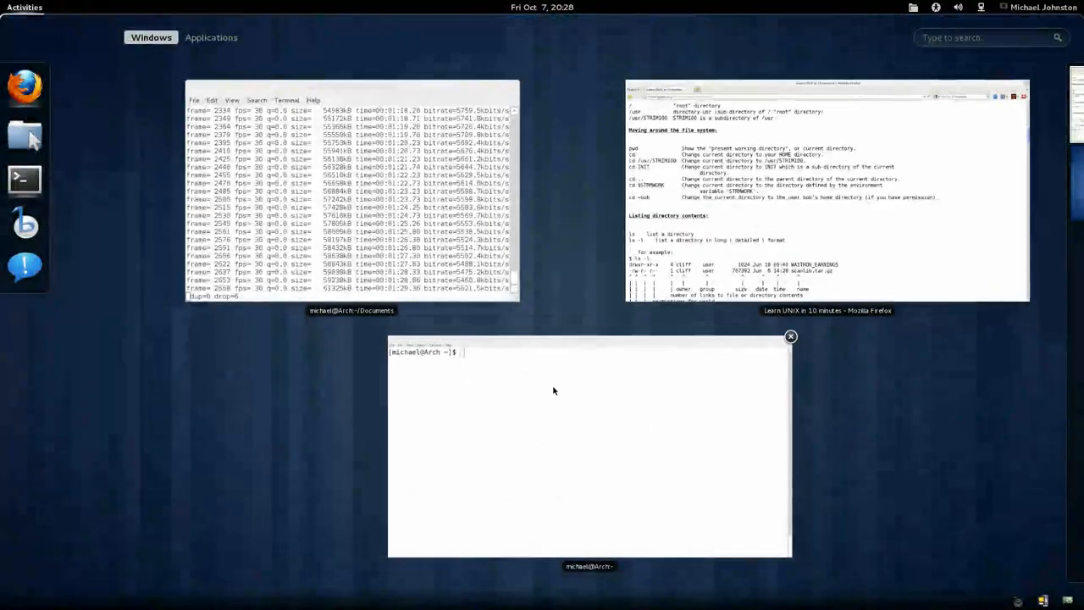
double_click(584, 345)
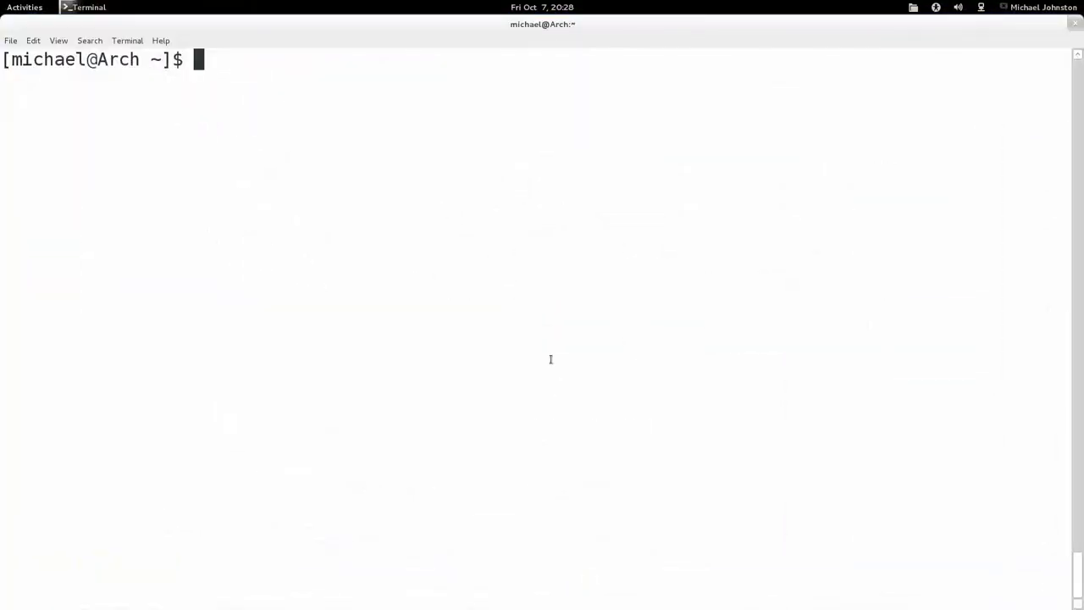
type("cd Documents/")
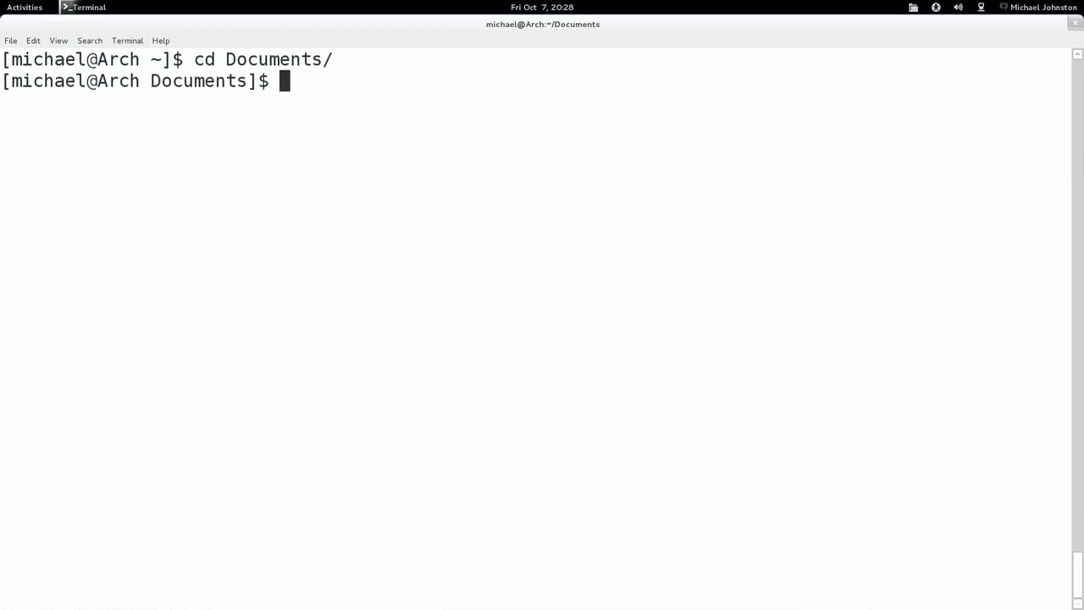
type("cd ~")
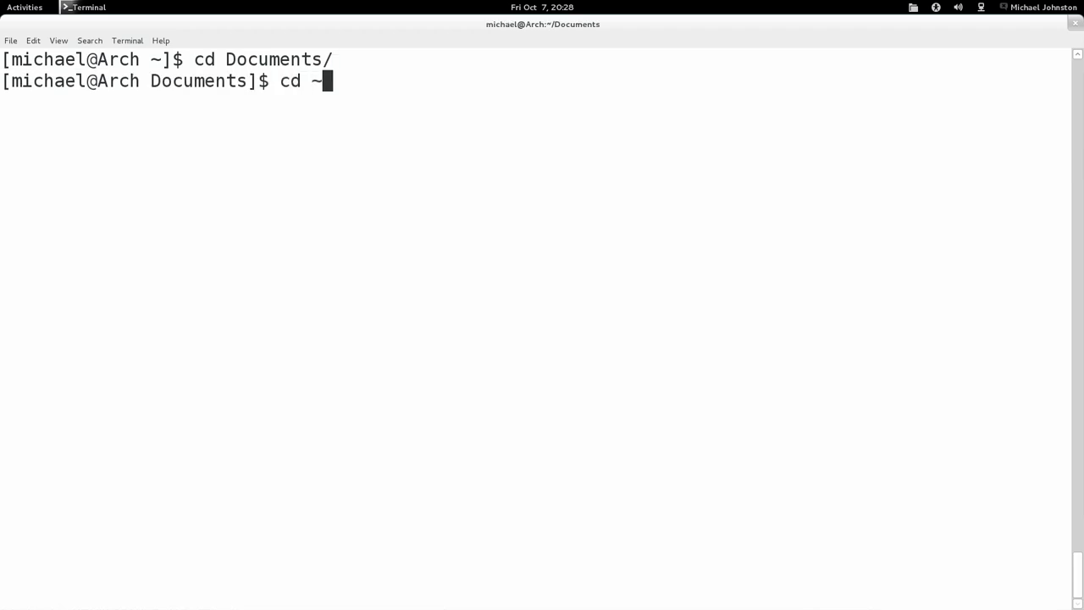
key("BackSpace")
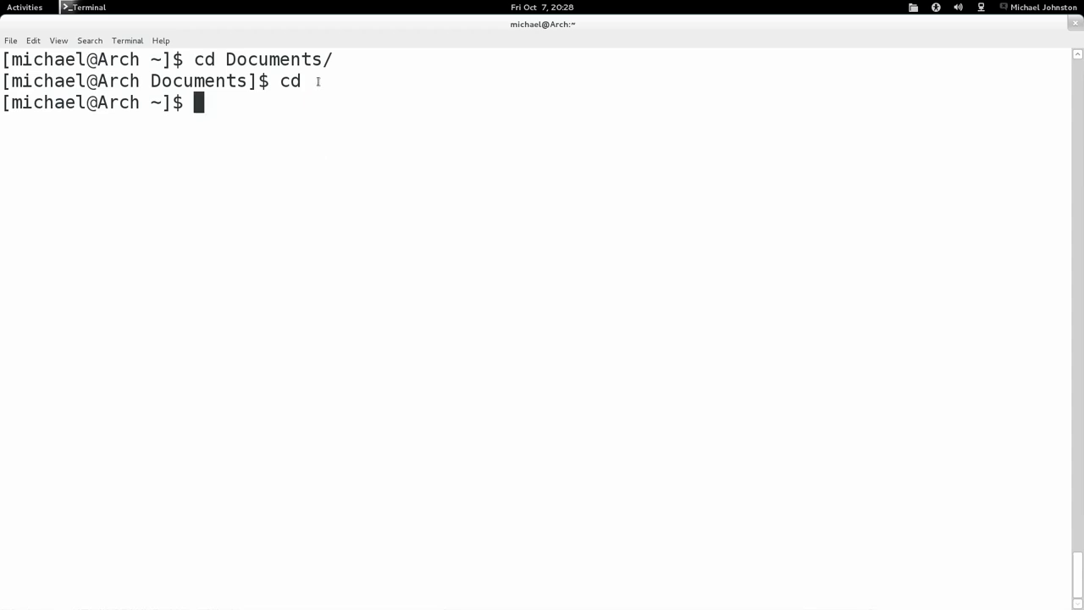
left_click(24, 6)
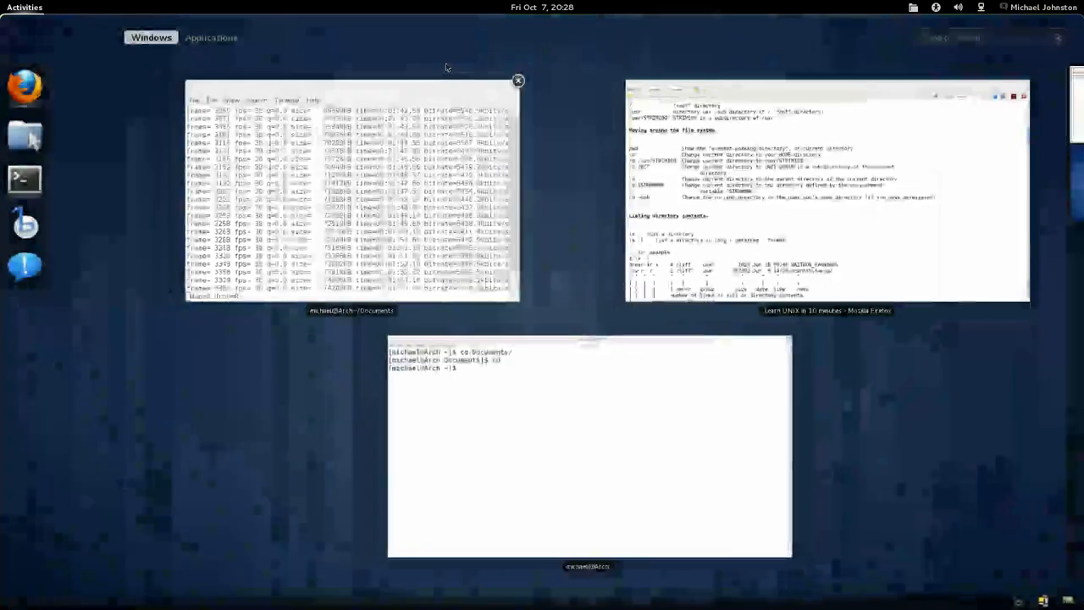
Step: Return to the cheat sheet and scroll it to the 'Listing directory contents' section on ls and ls -l
left_click(827, 190)
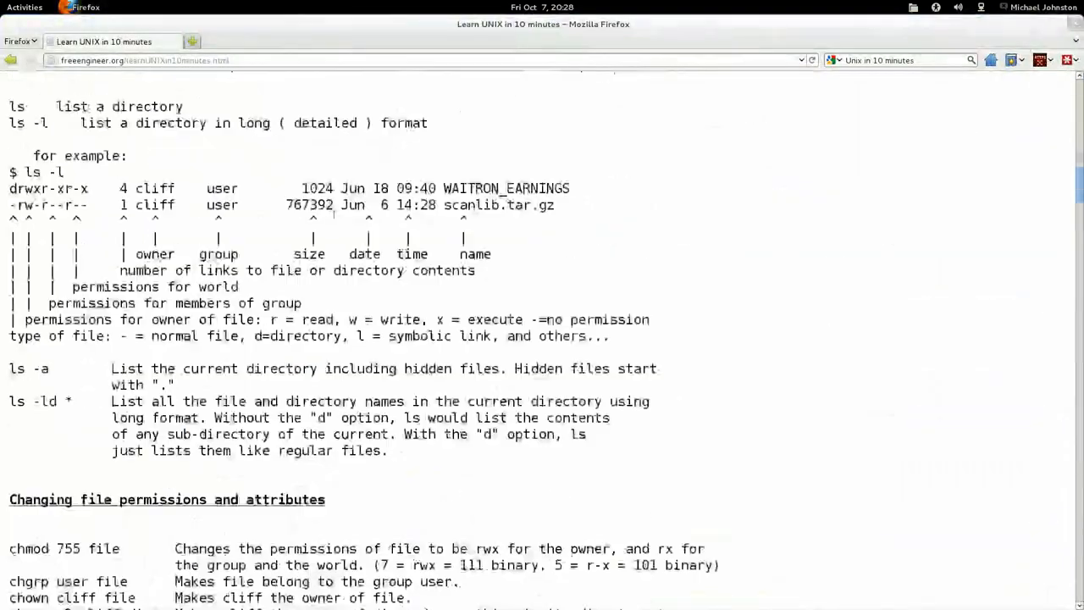
scroll("down", 3)
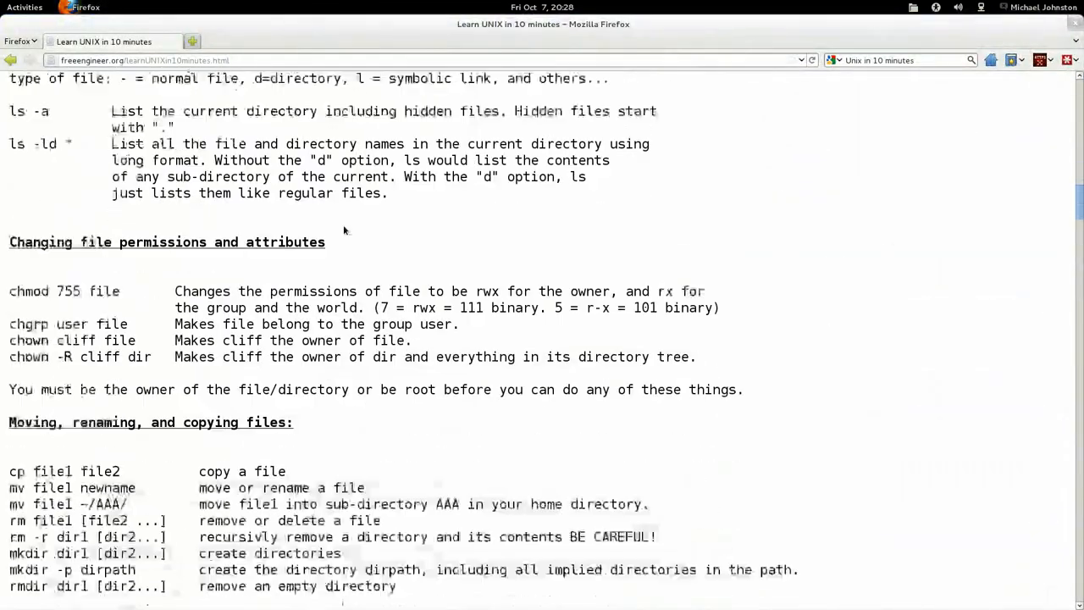
scroll("down", 3)
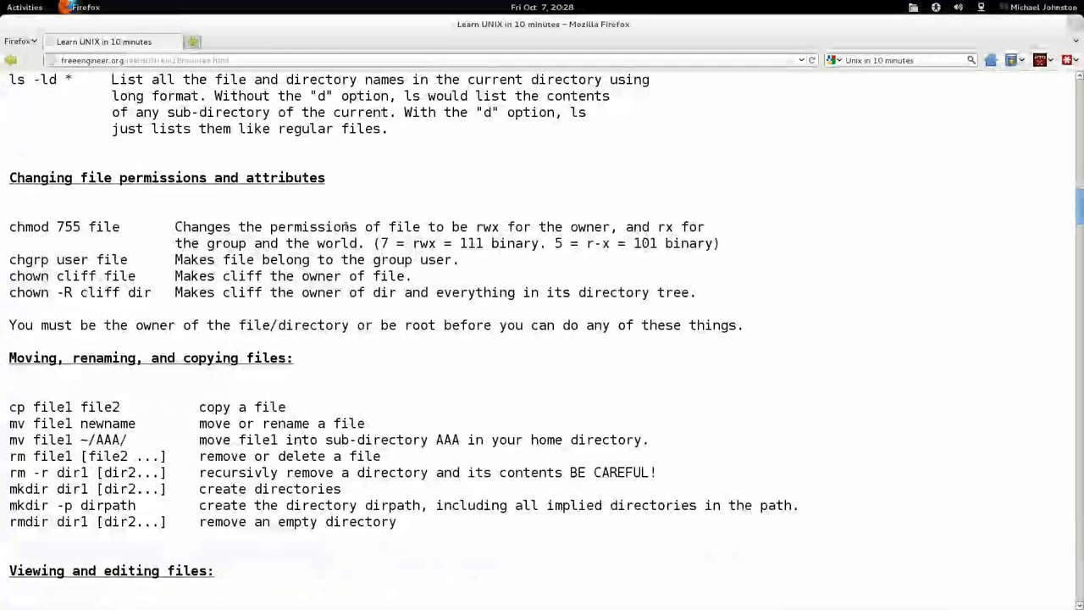
scroll("down", 3)
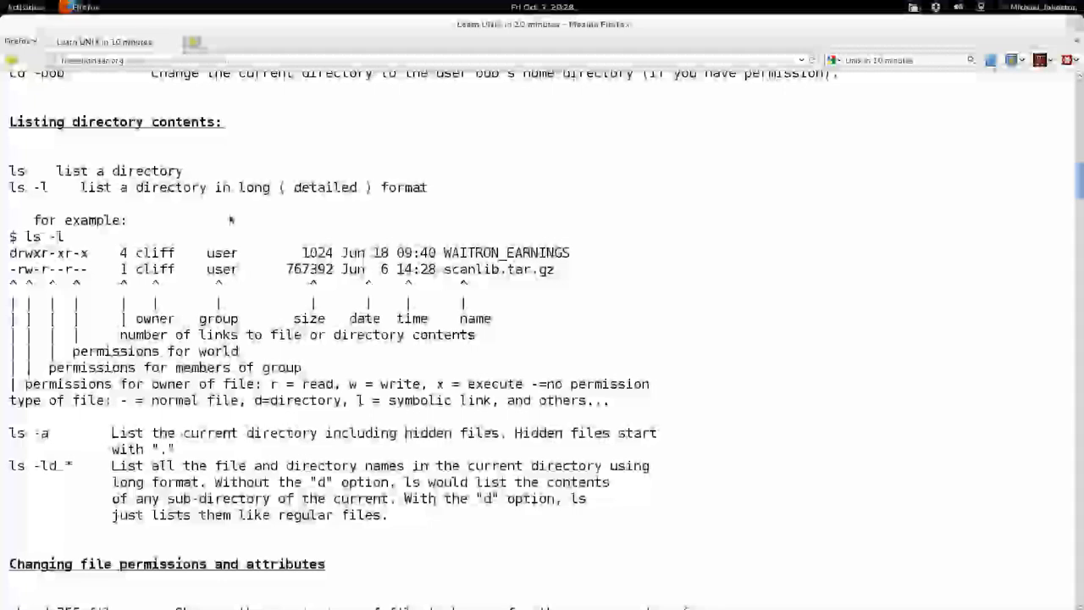
scroll("up", 3)
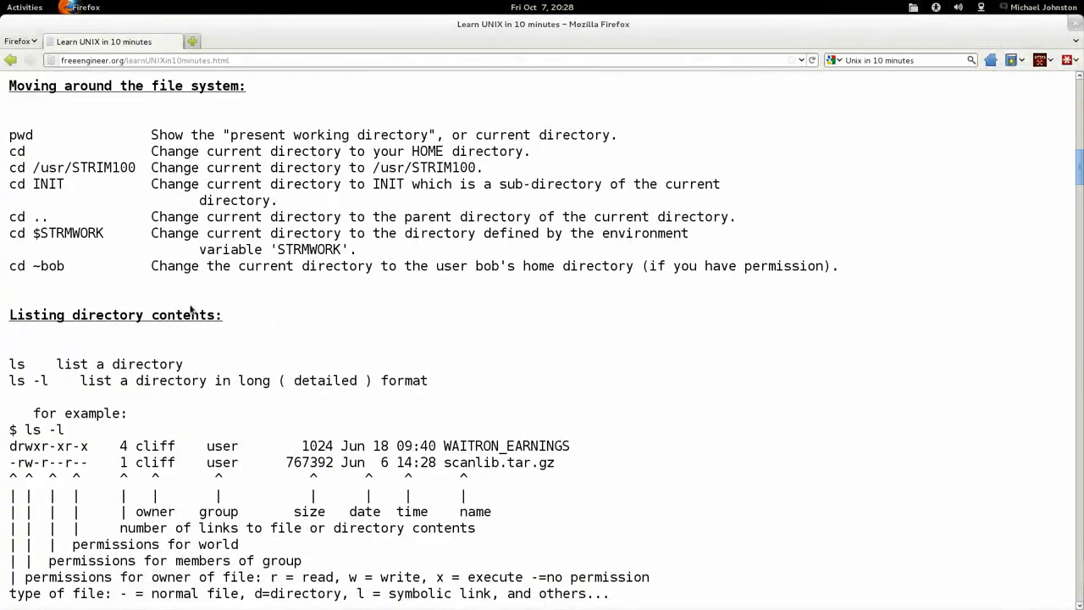
scroll("down", 3)
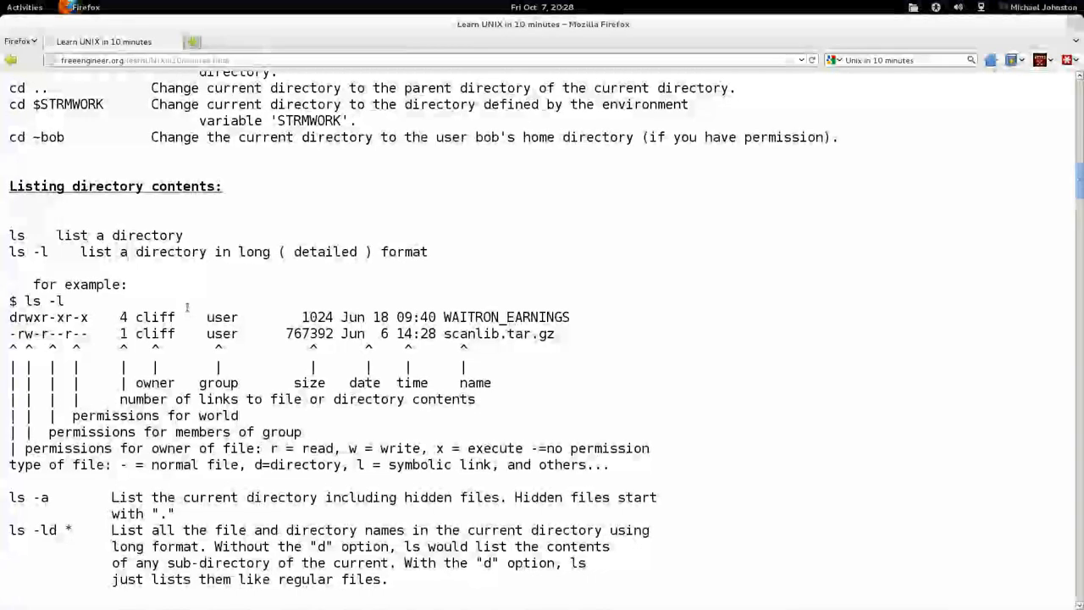
scroll("down", 3)
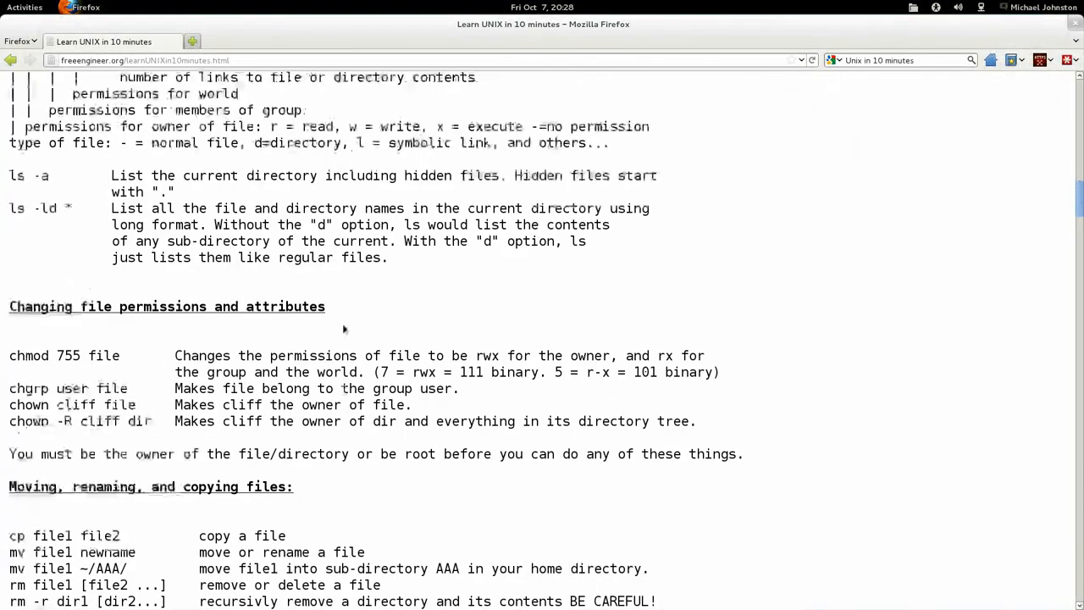
scroll("up", 3)
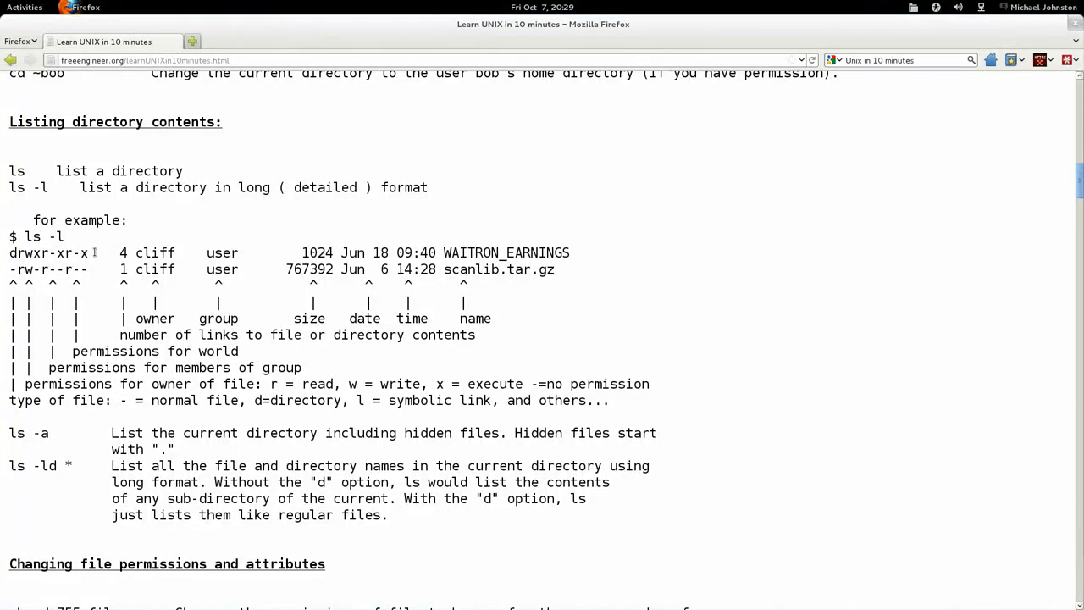
scroll("down", 3)
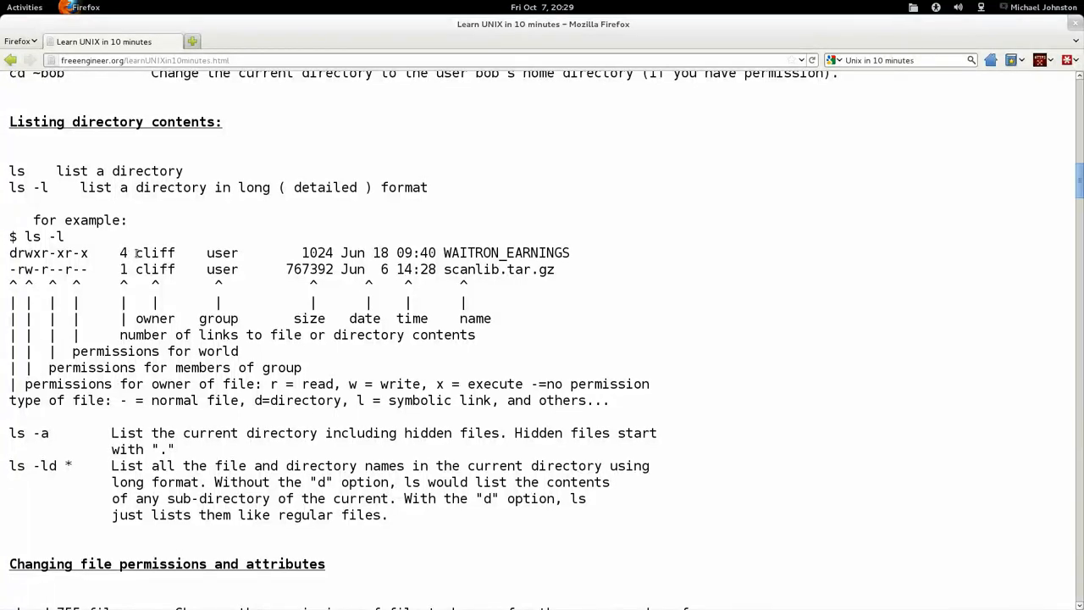
double_click(152, 253)
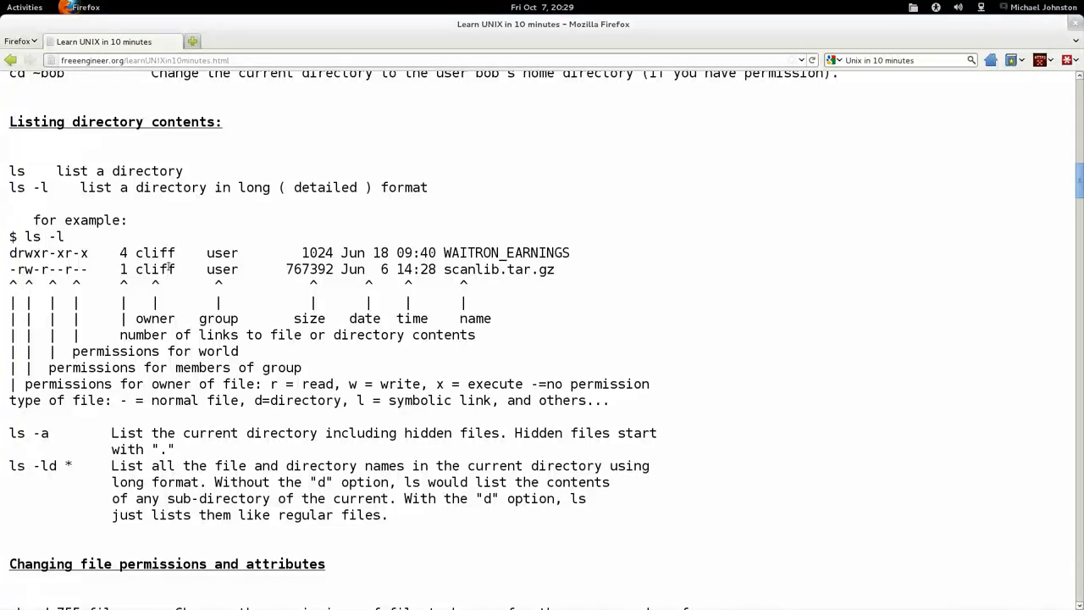
double_click(217, 350)
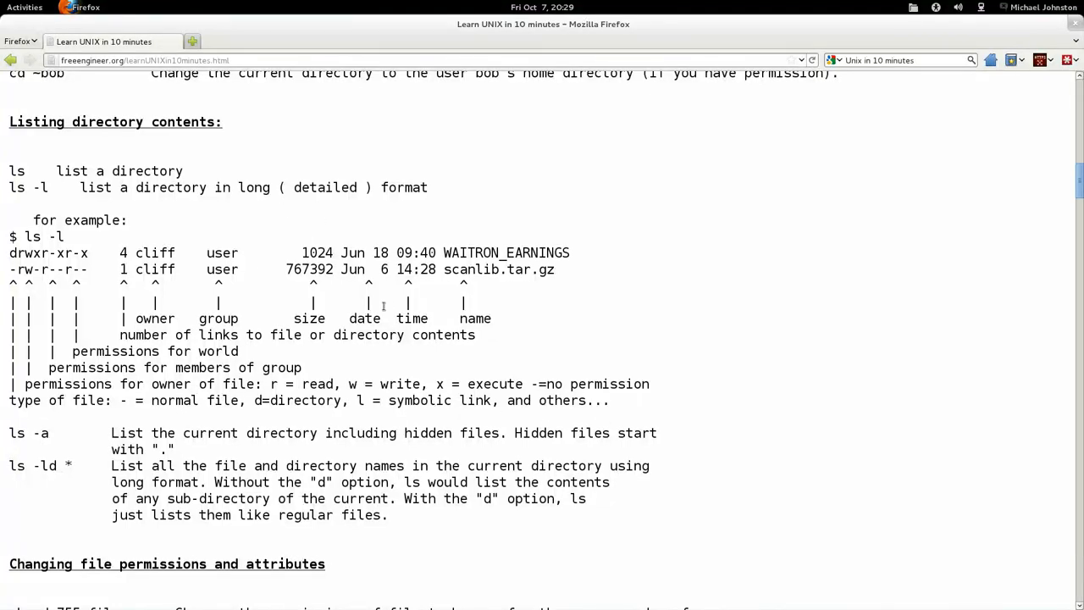
mouse_move(371, 315)
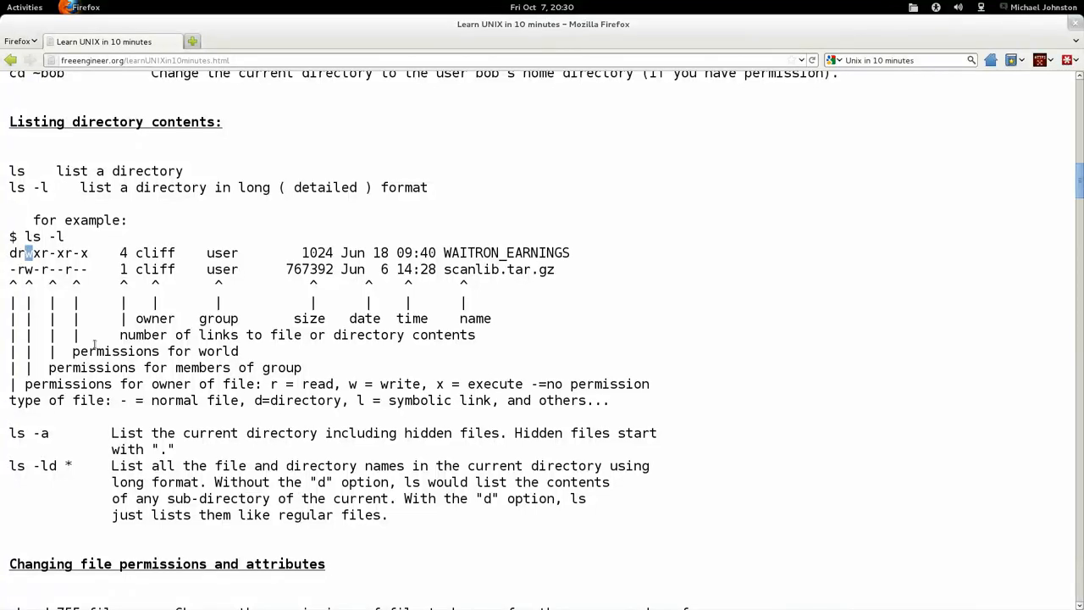
scroll("down", 3)
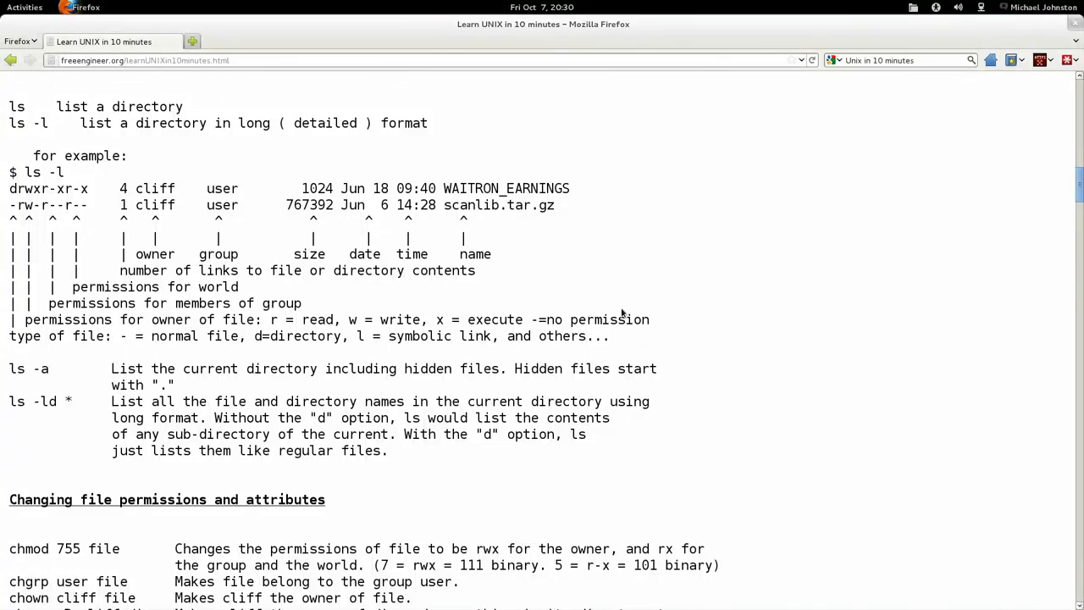
mouse_move(112, 84)
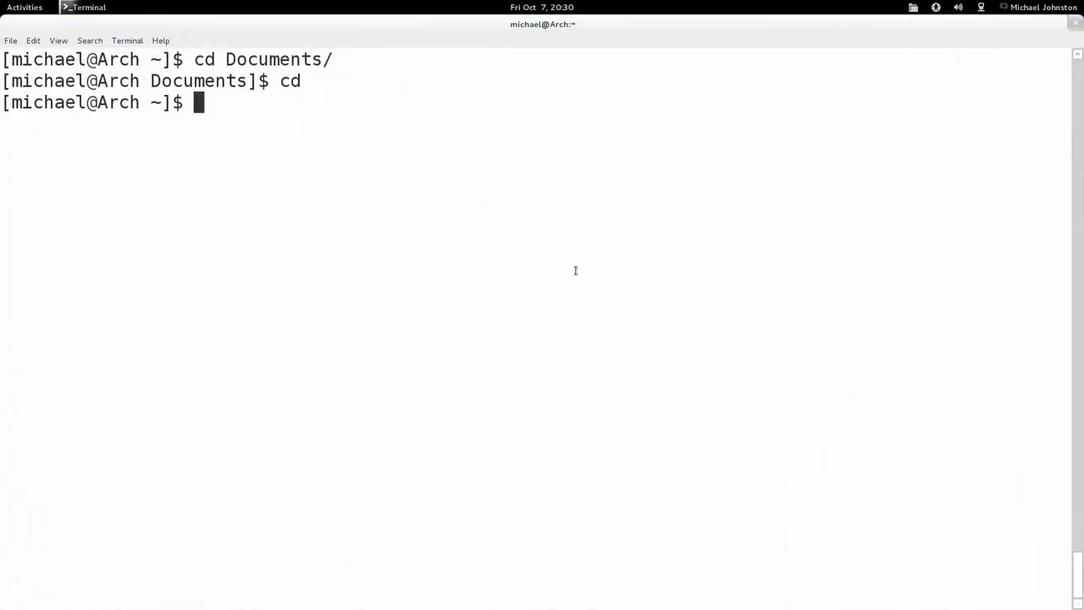
Step: Run pwd to confirm /home/michael, make and enter a test folder, then switch back to the browser
type("pwd")
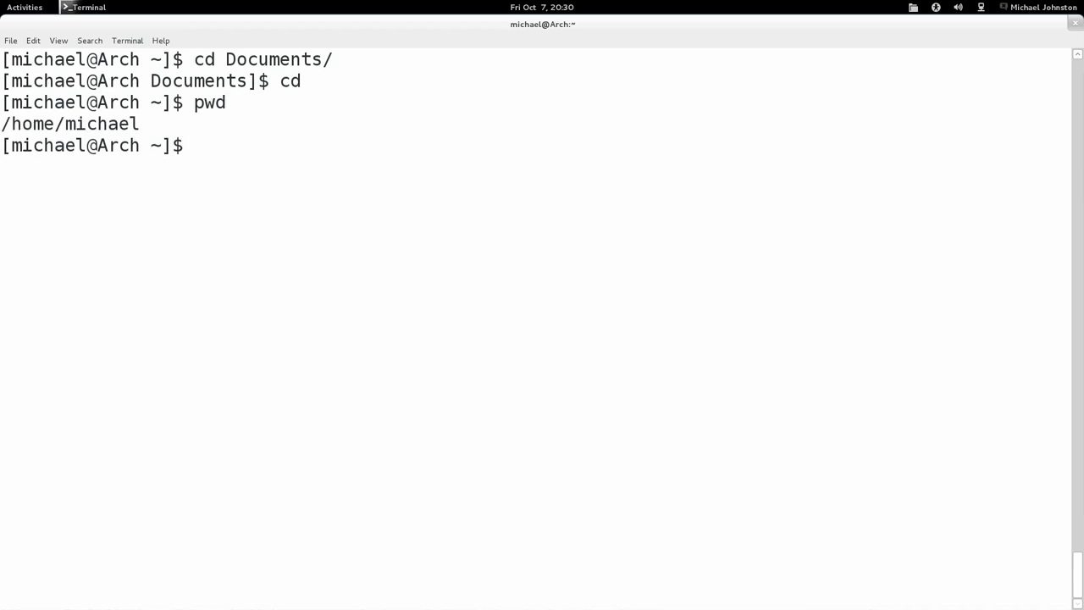
type("mkdir")
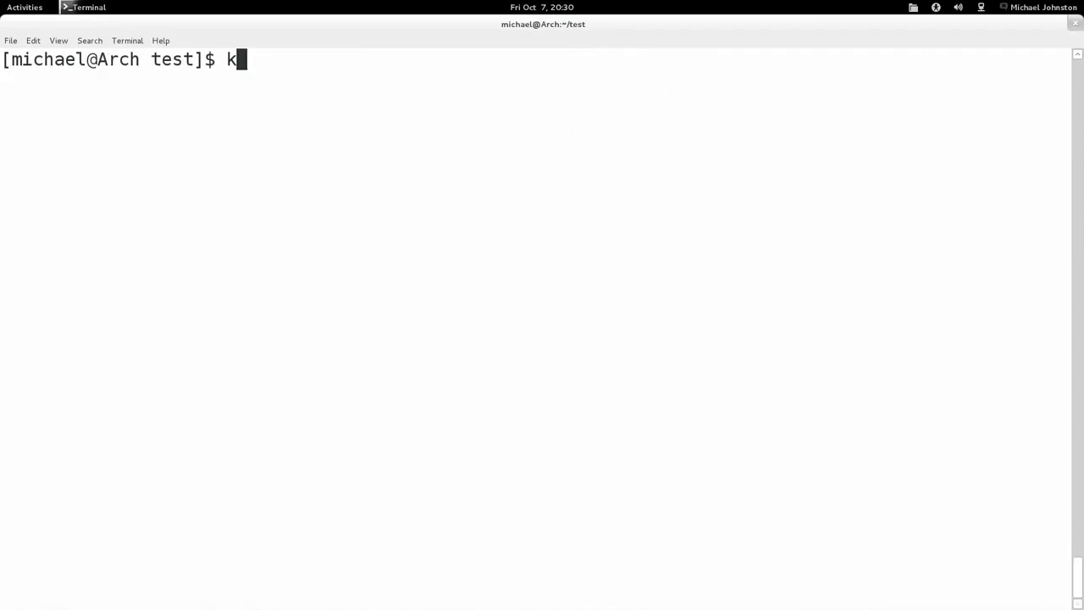
key("Return")
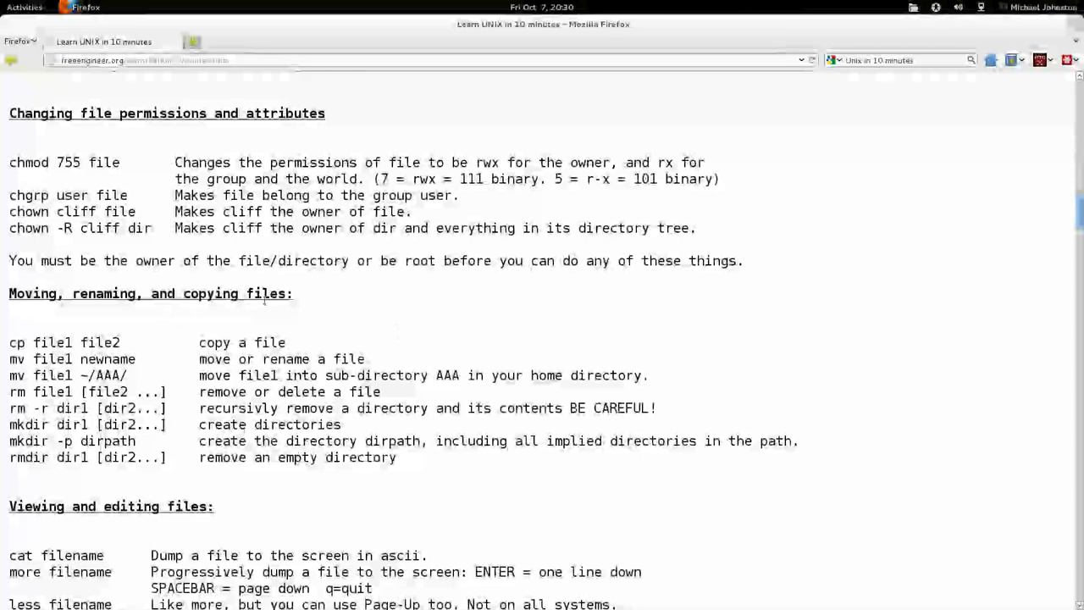
Step: Highlight the mv and rm descriptions and scroll to the file viewing commands
left_click_drag(227, 376, 383, 391)
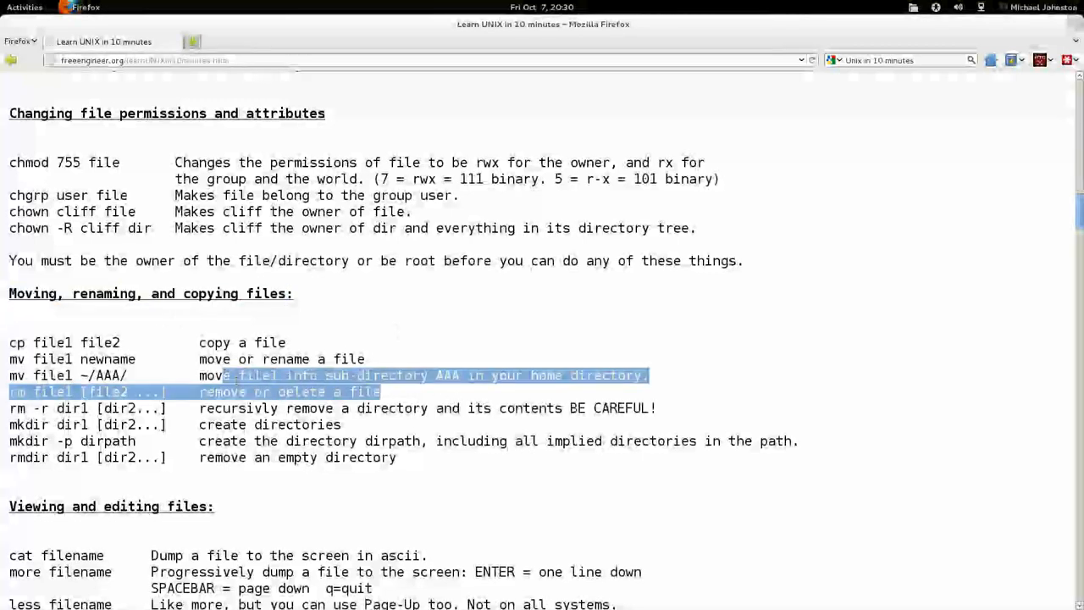
scroll("down", 3)
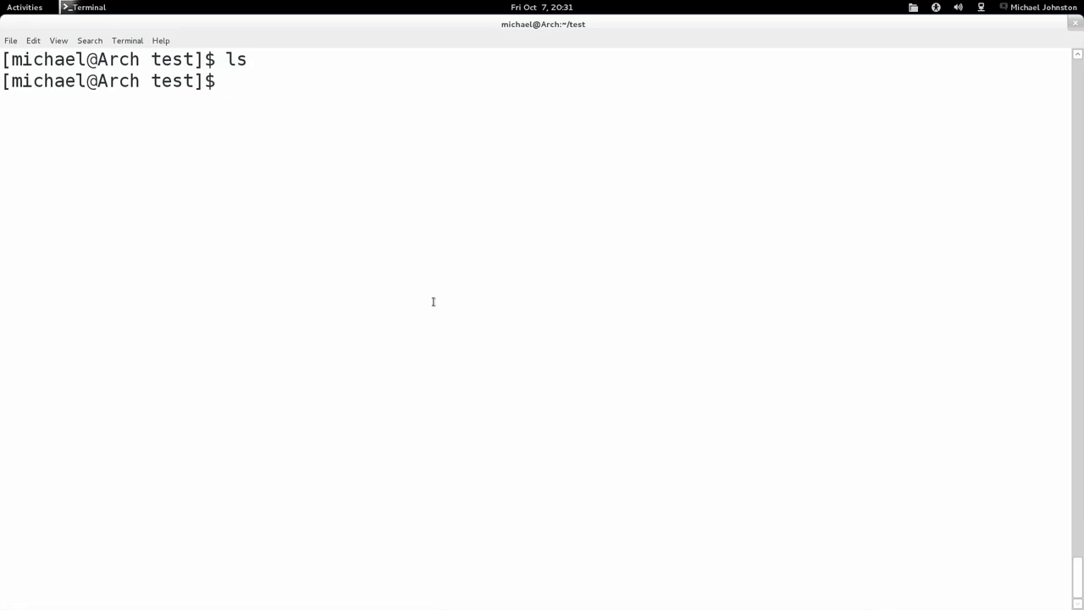
Step: Replace the mistyped pico with nano and open a new file named aFile in the editor
type("pico")
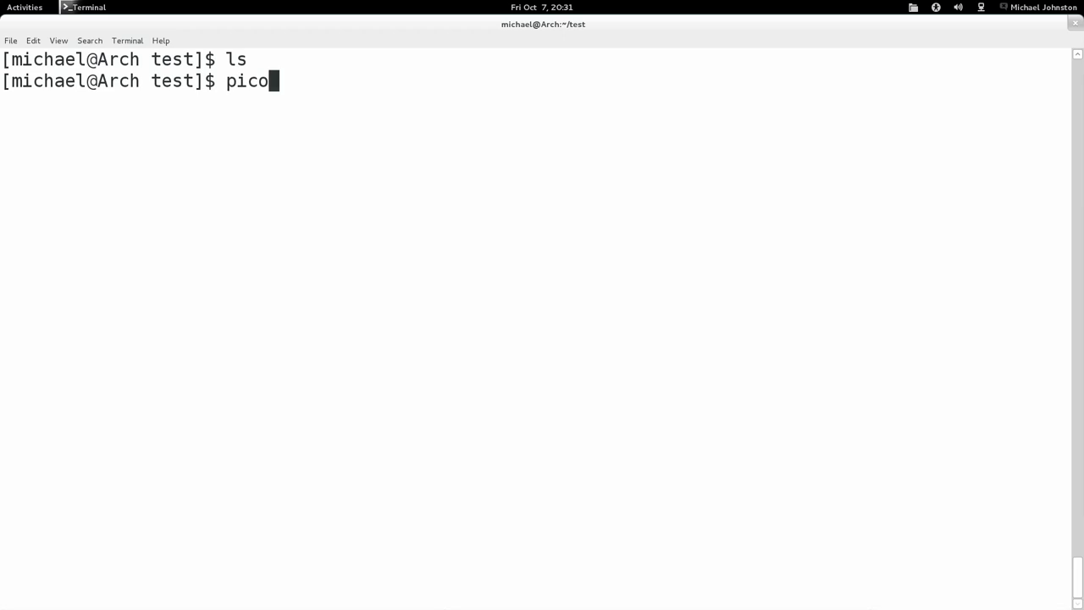
key("BackSpace")
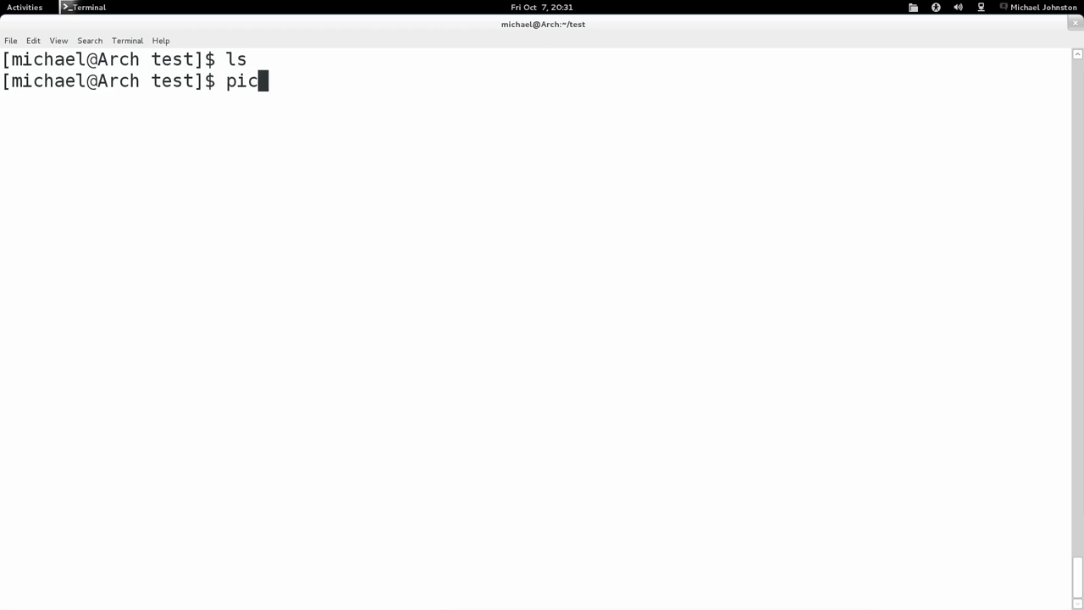
type("nano")
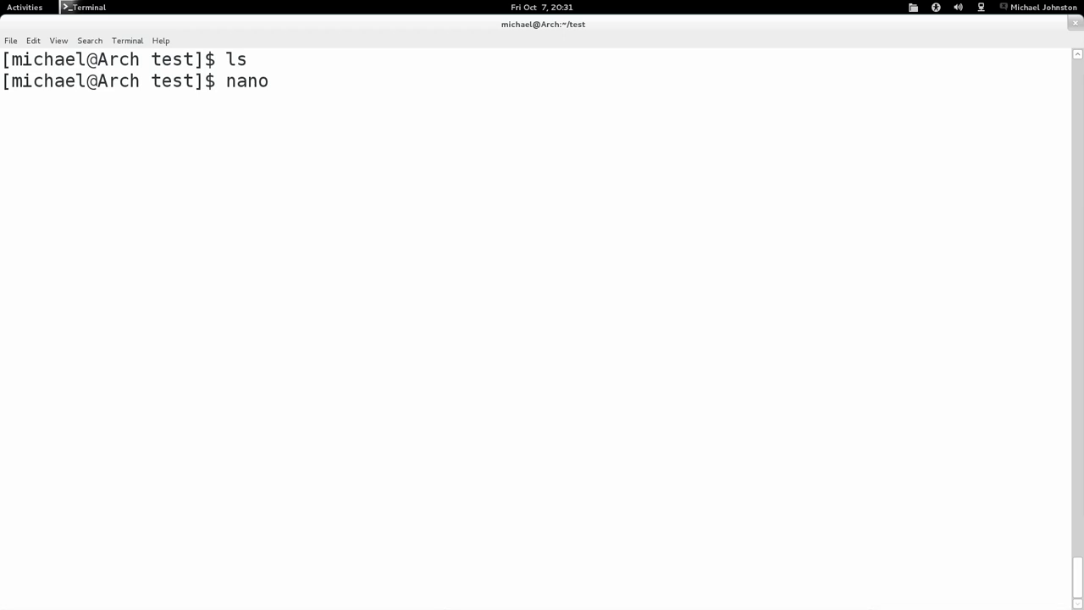
type("aFile")
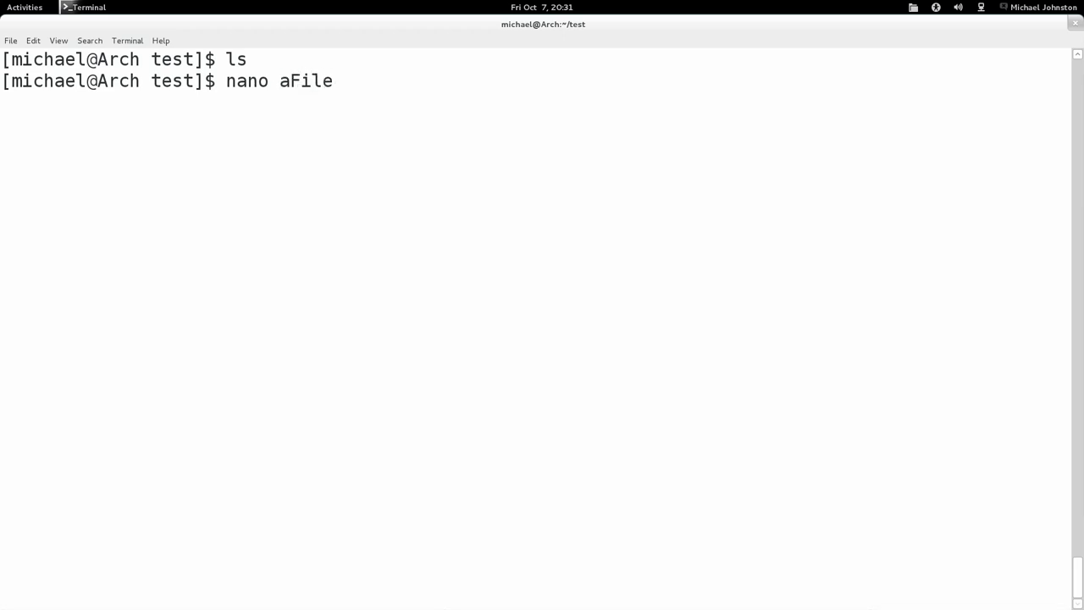
key("Return")
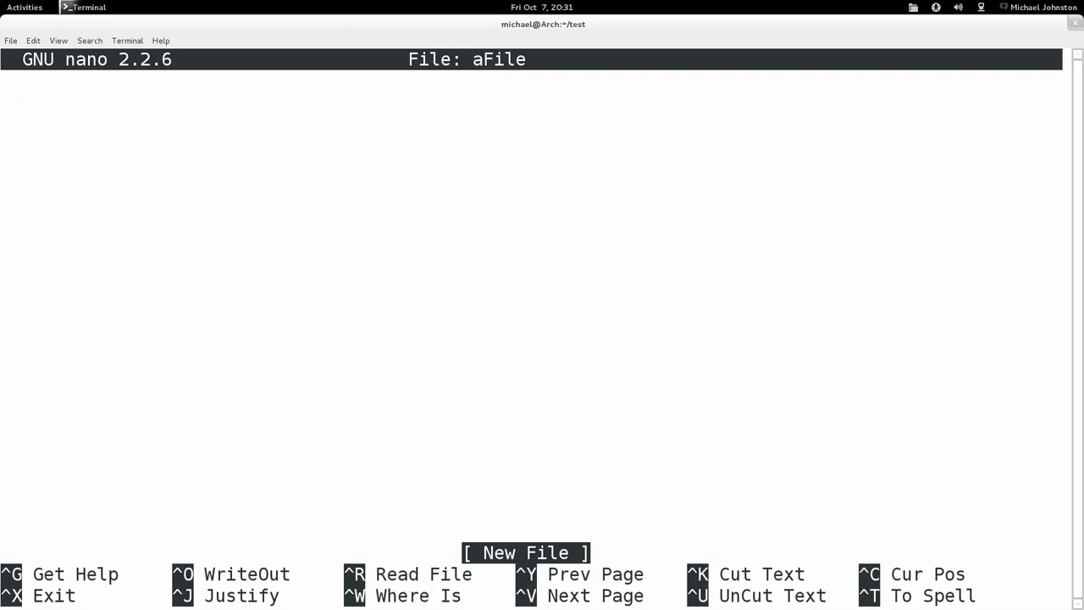
Step: Enter 'Im A file' as the first line, then several lines of random characters below it
type("I")
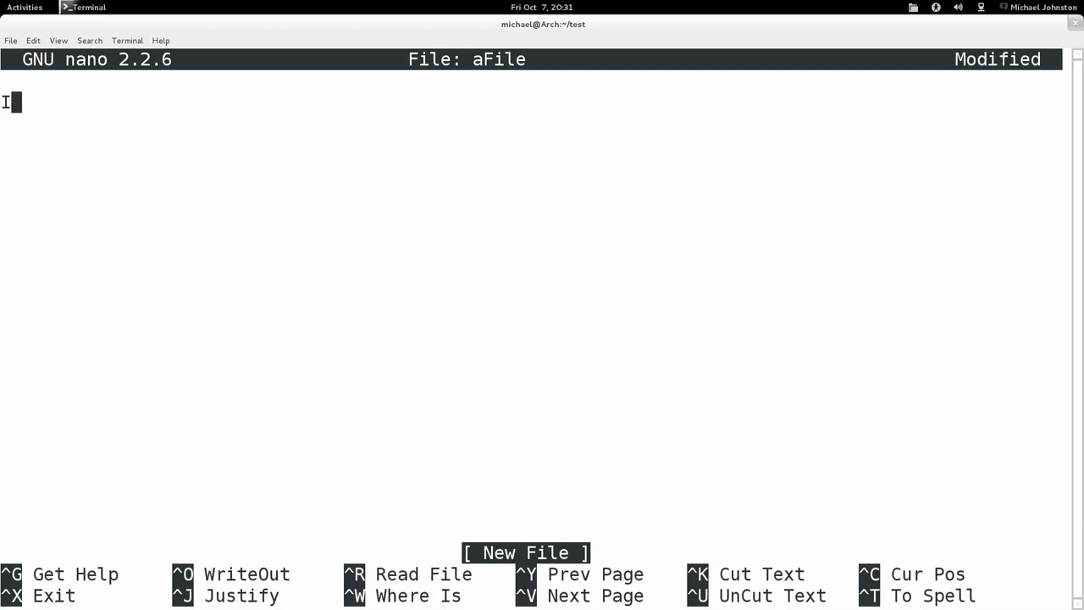
type("m A")
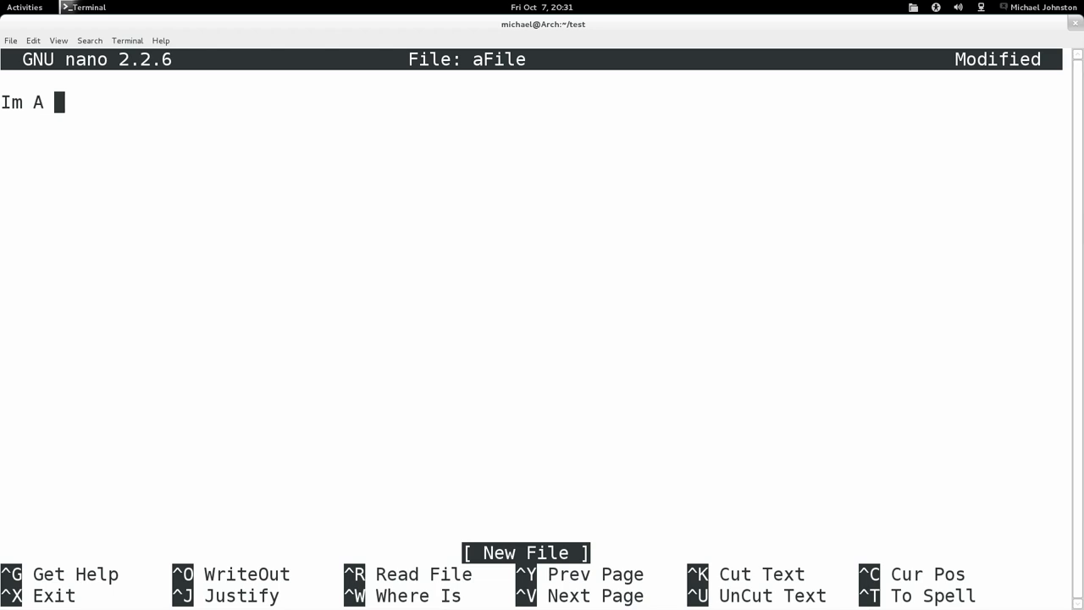
key("Return")
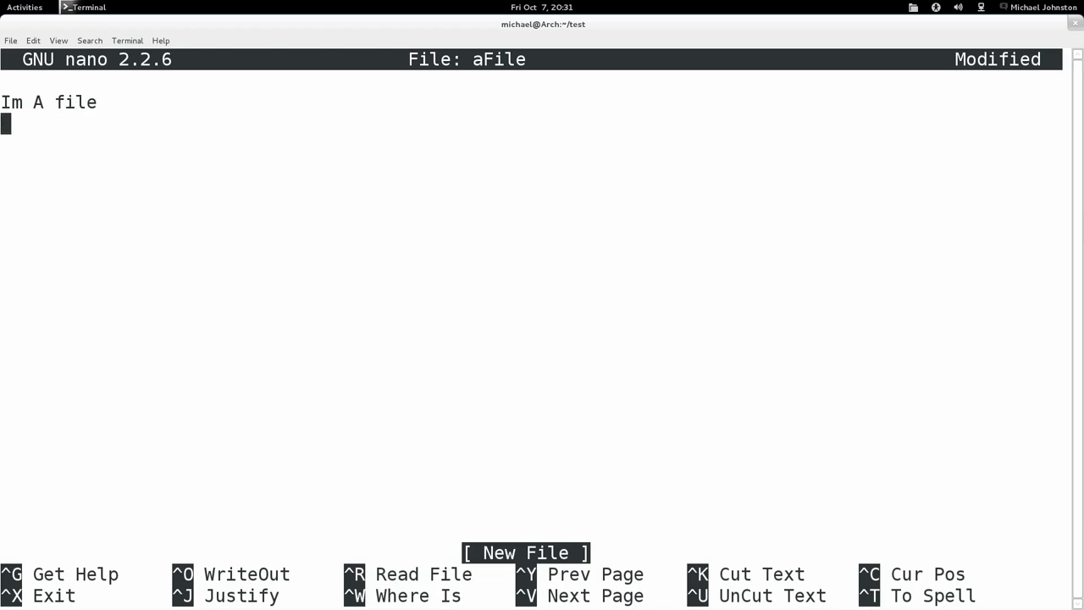
type("afewfnawof")
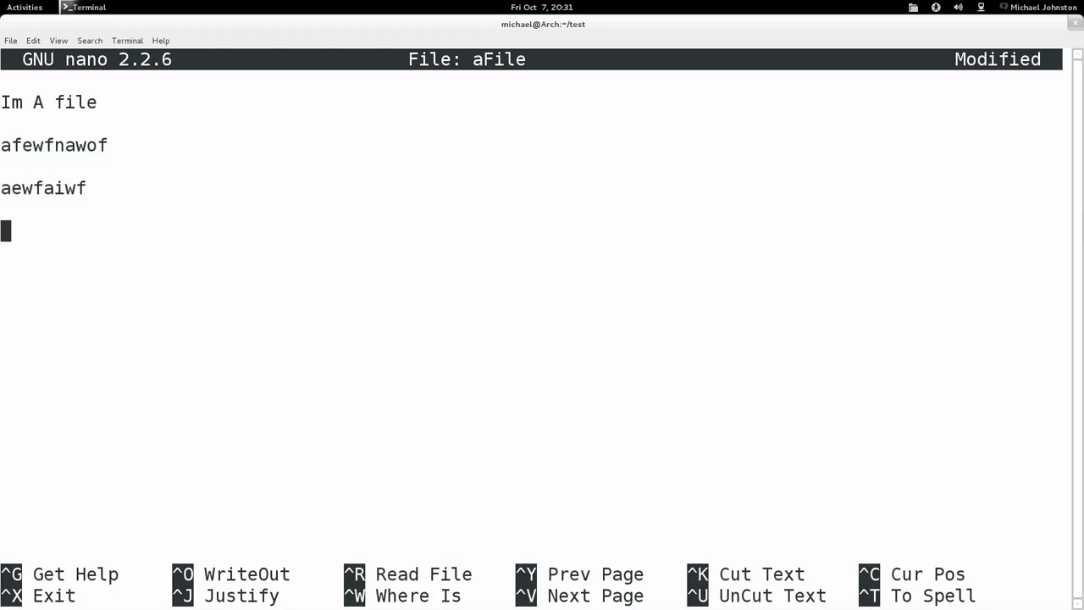
type("wqdq213123235893u5j0v")
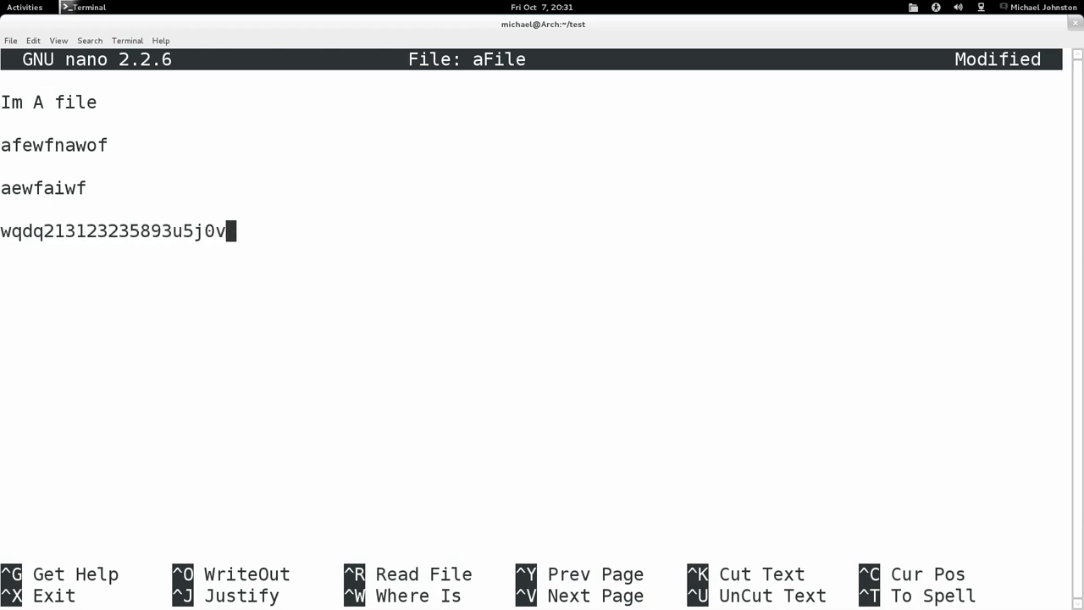
type("186151868884")
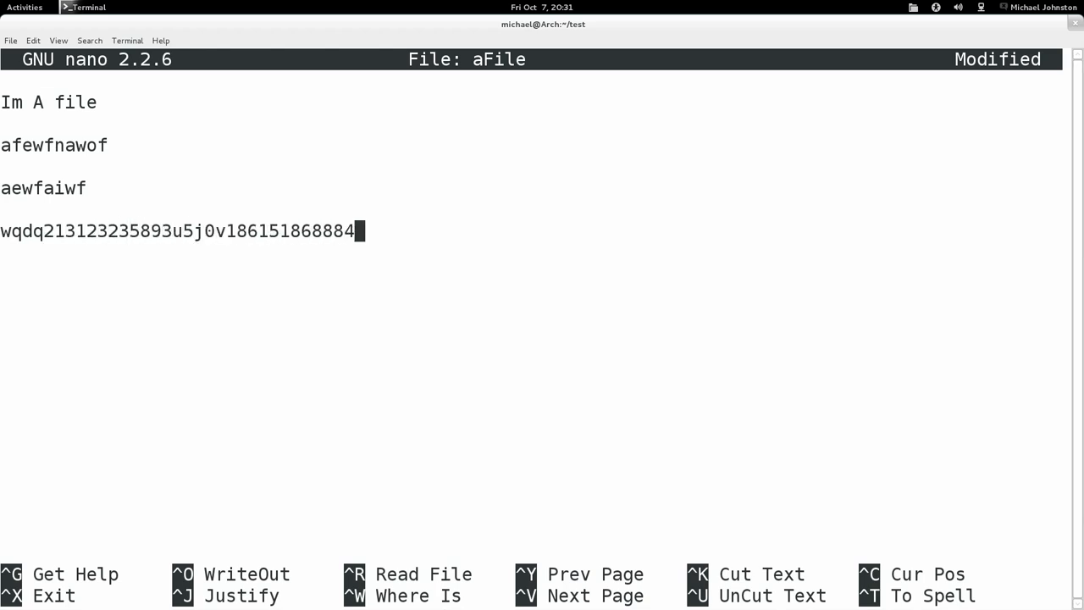
type("5166")
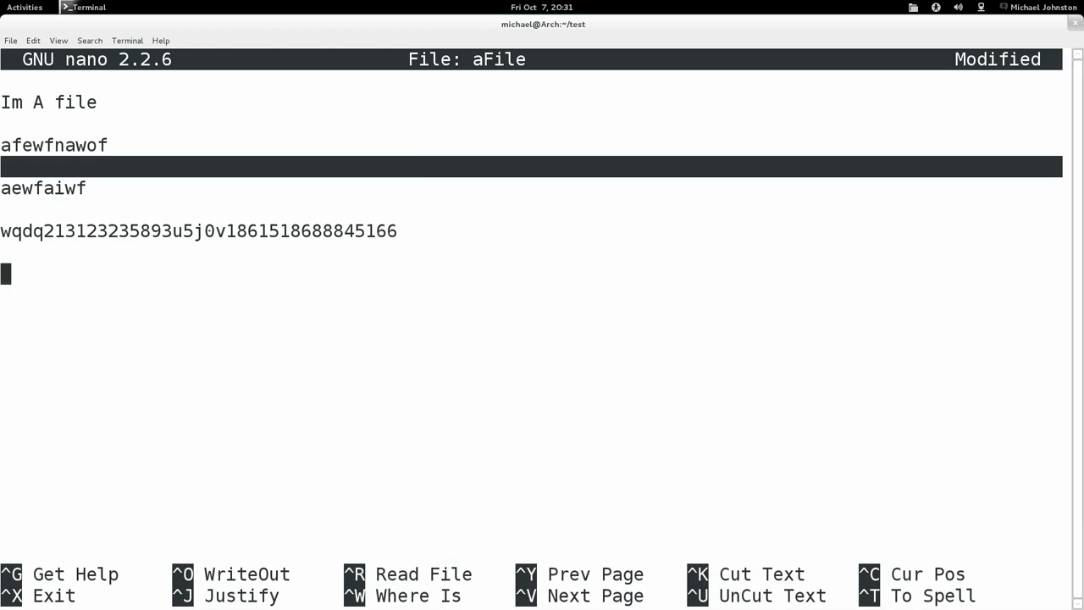
mouse_move(366, 393)
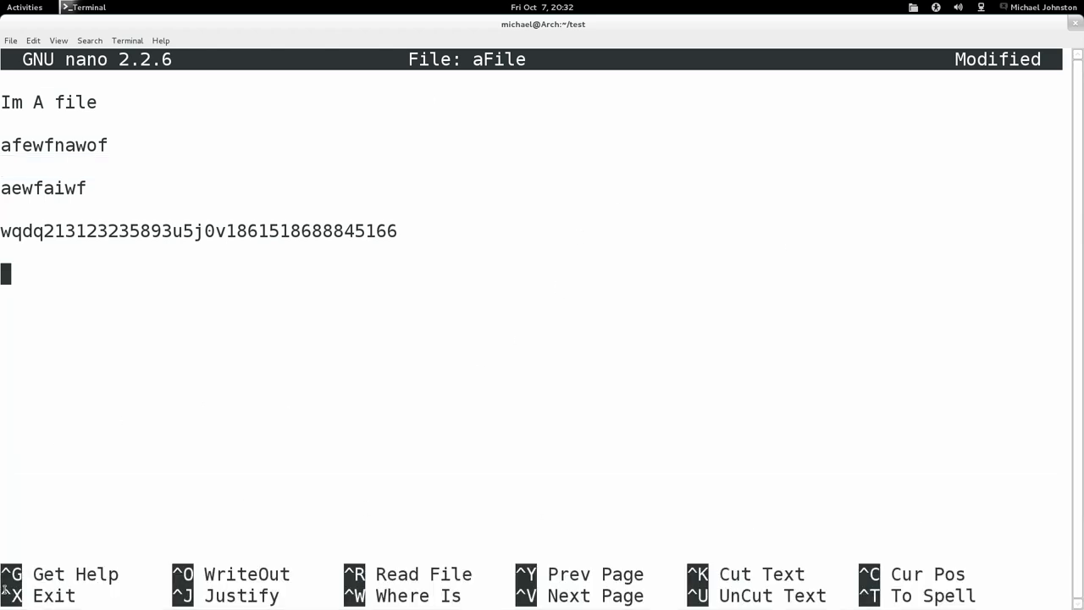
Step: Exit nano with Ctrl+X, saving the changes under the existing name aFile
key("ctrl+x")
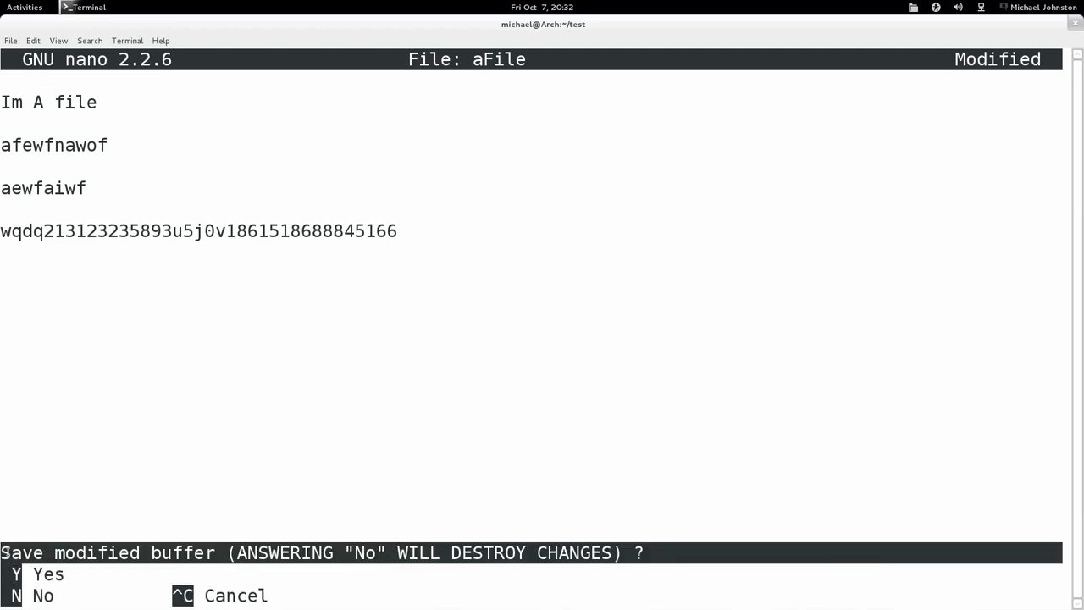
mouse_move(504, 496)
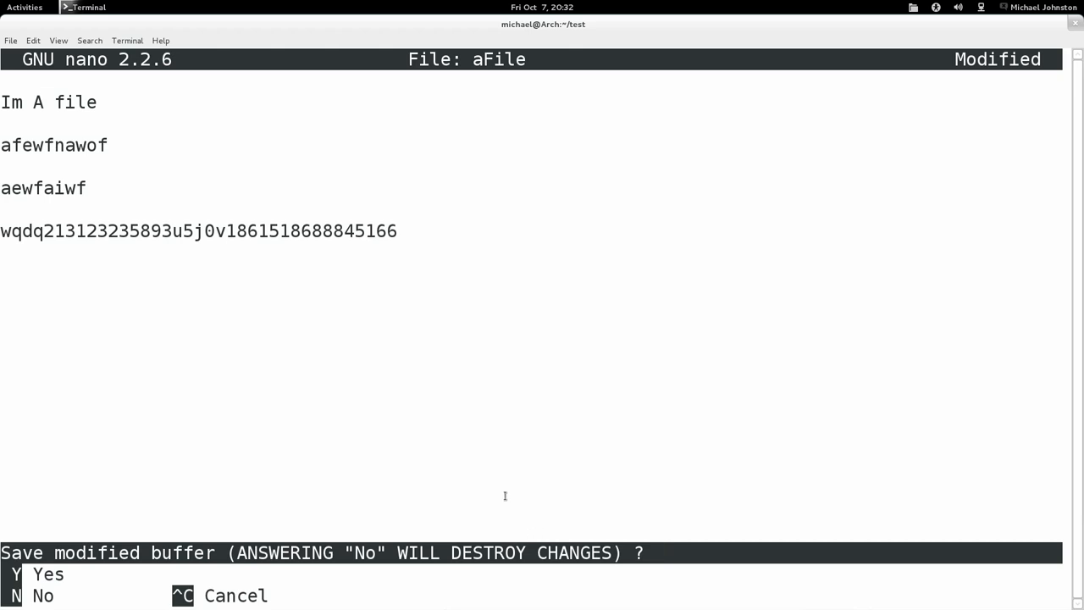
key("y")
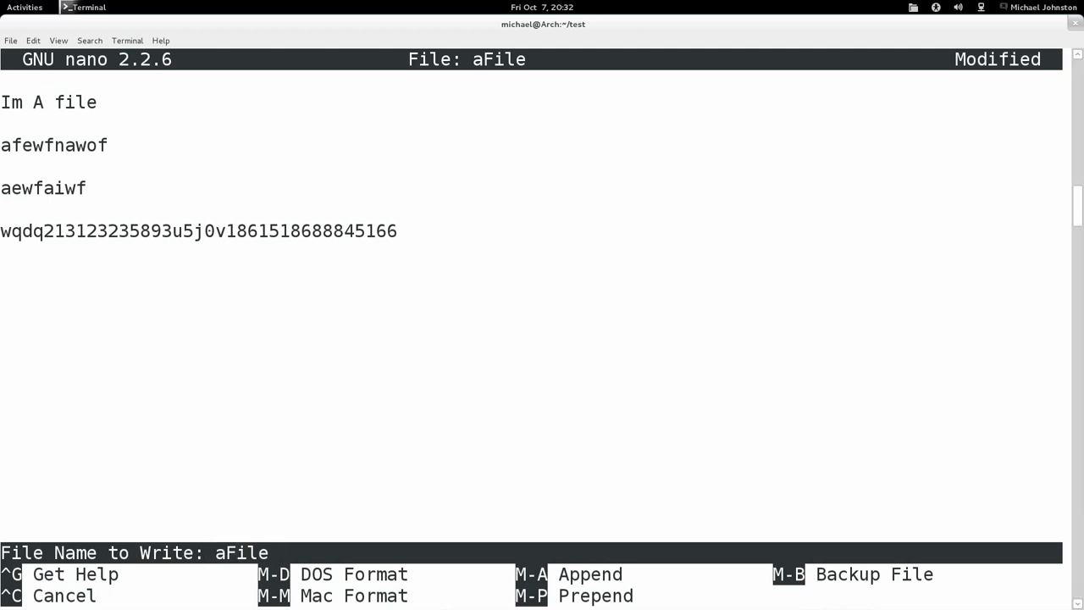
key("Enter")
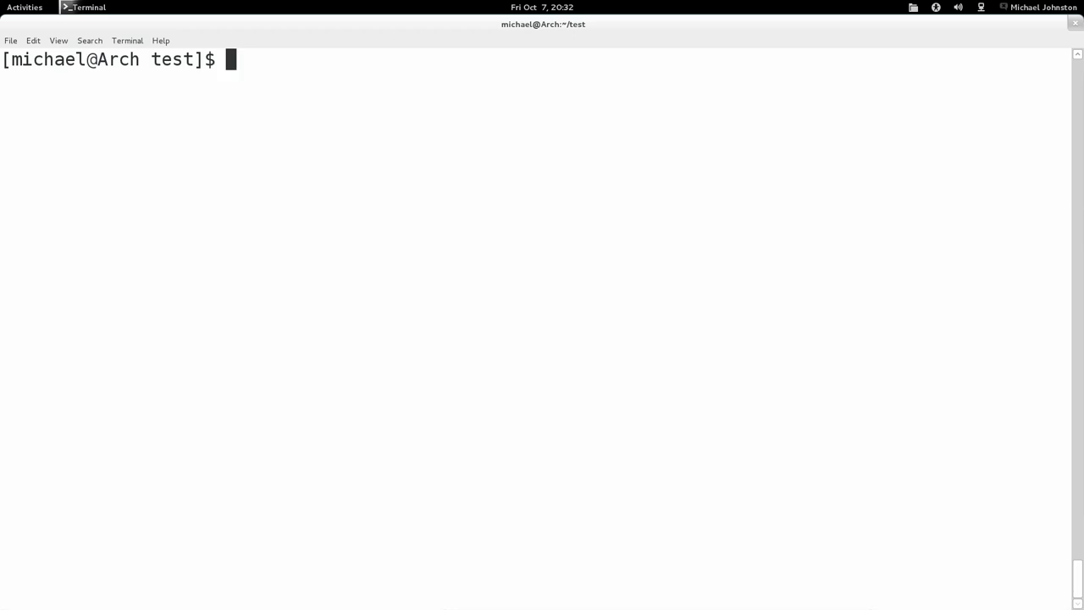
Step: Run ls to list aFile in the test folder, then begin a cat command
type("ls")
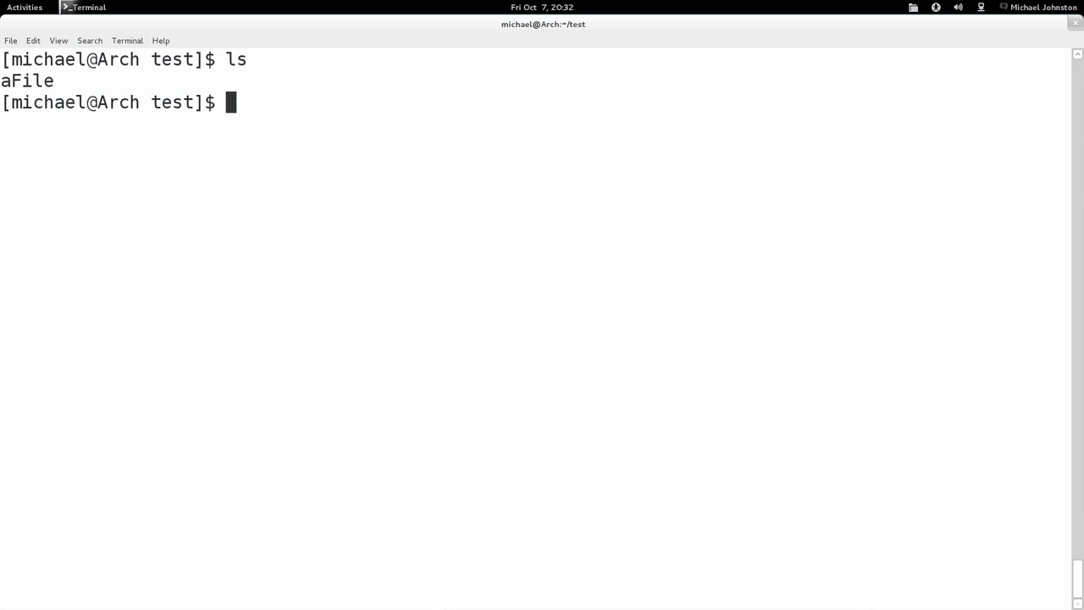
type("cat")
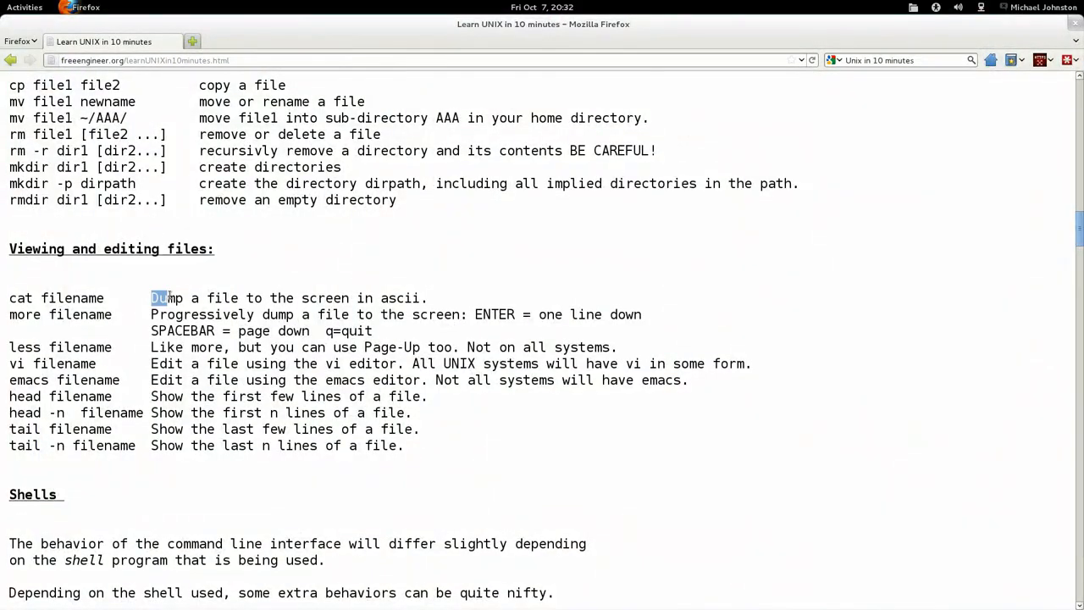
left_click_drag(149, 298, 420, 298)
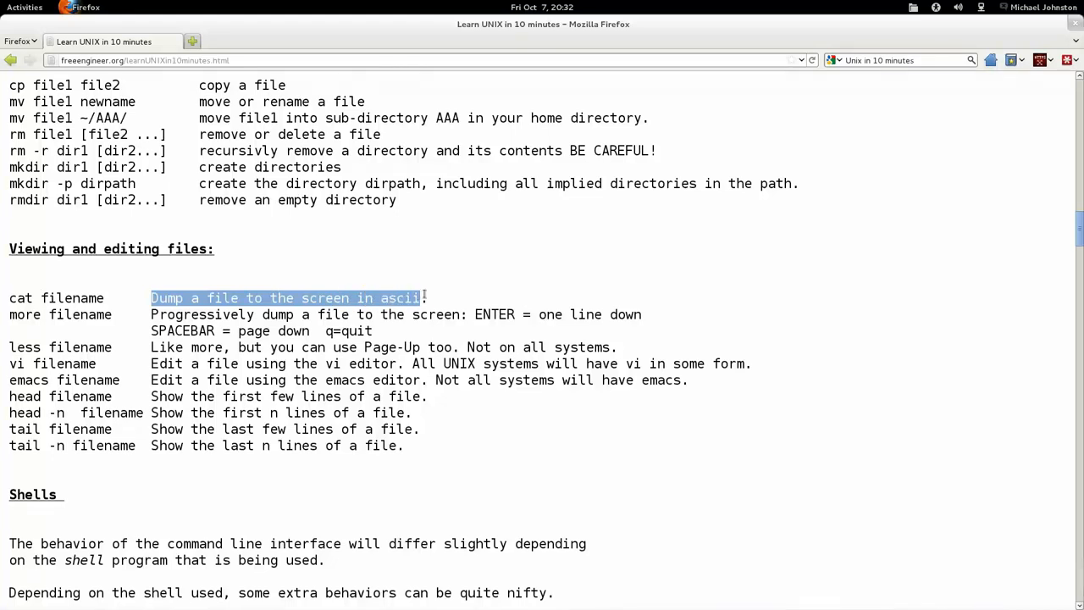
left_click(135, 298)
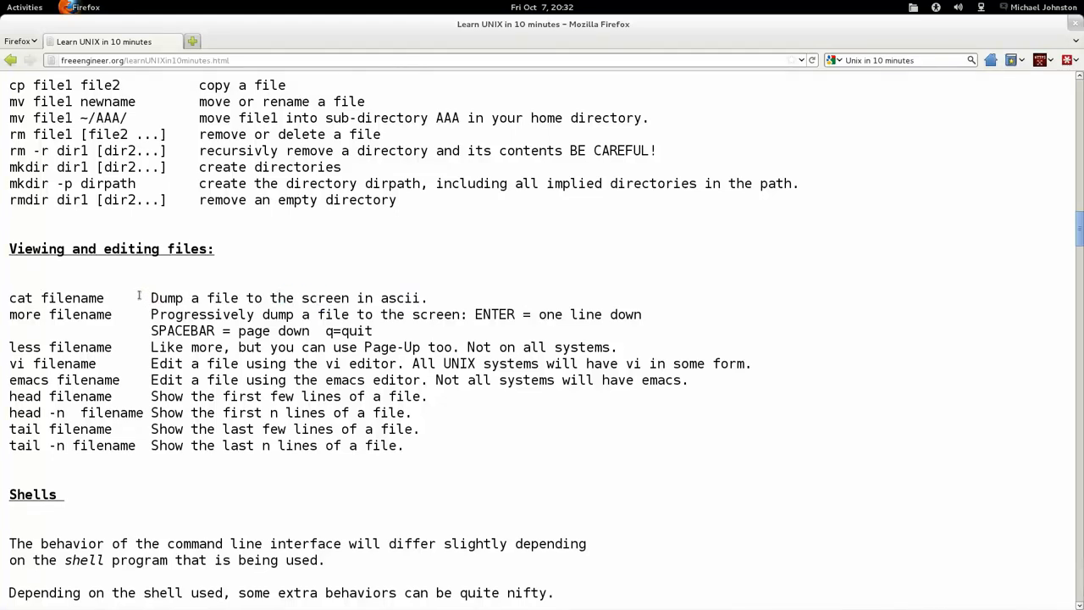
left_click_drag(151, 298, 300, 298)
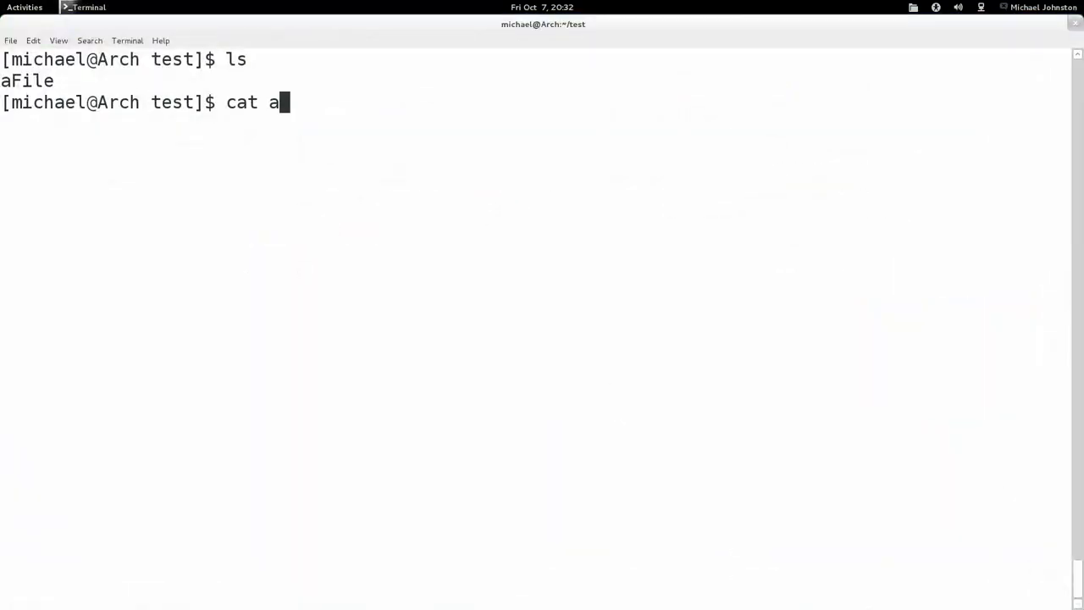
Step: Print aFile with cat using Tab completion, then return home and list its contents
key("Tab")
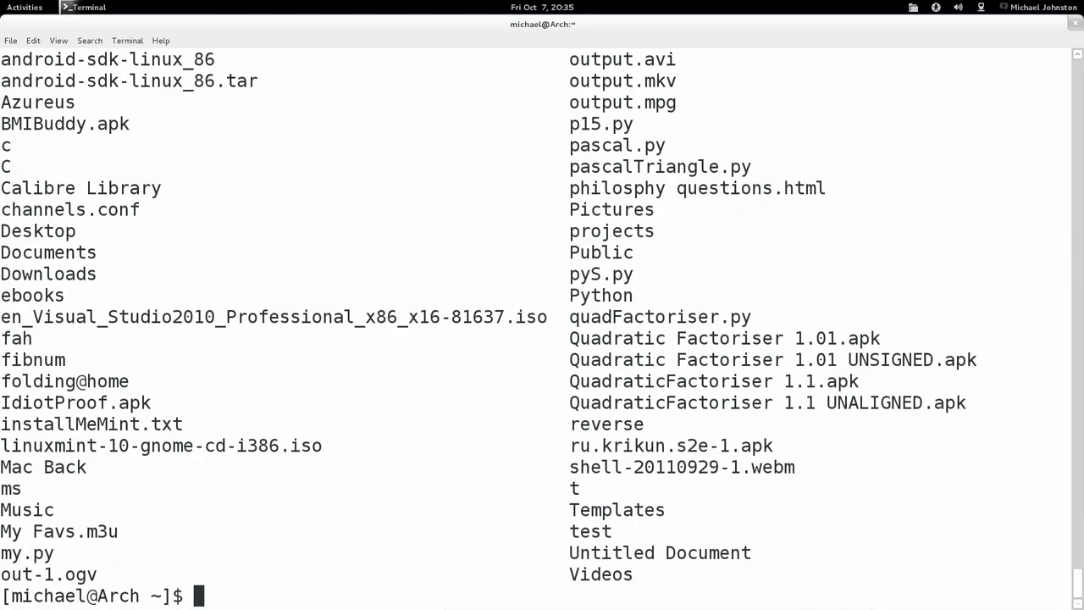
Step: Enter folding@home, list its files and dump FAHlog.txt with cat
type("cd folding\\@home/")
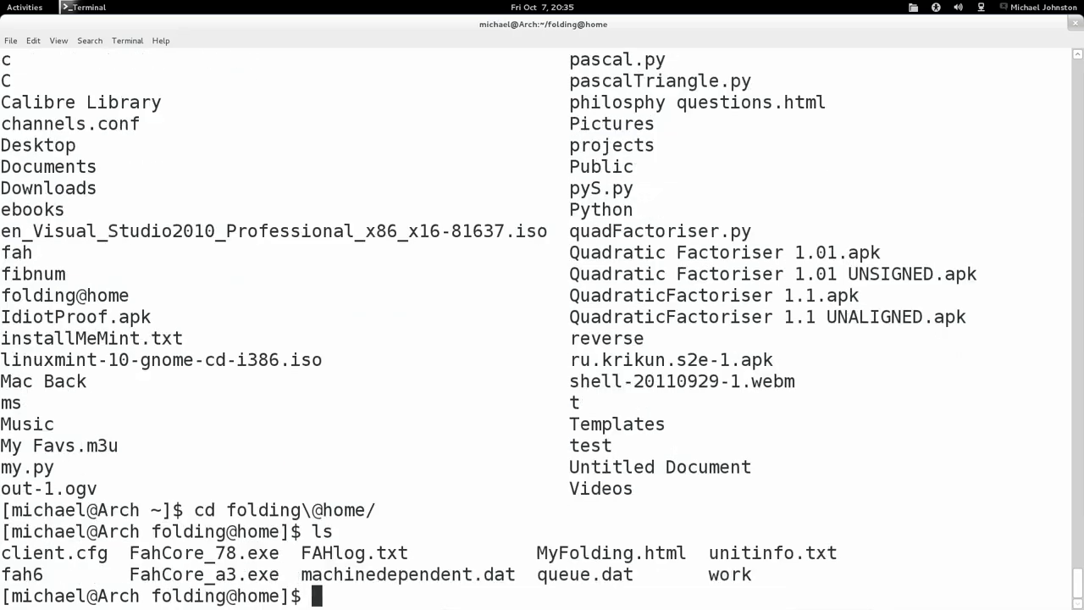
type("cat FA")
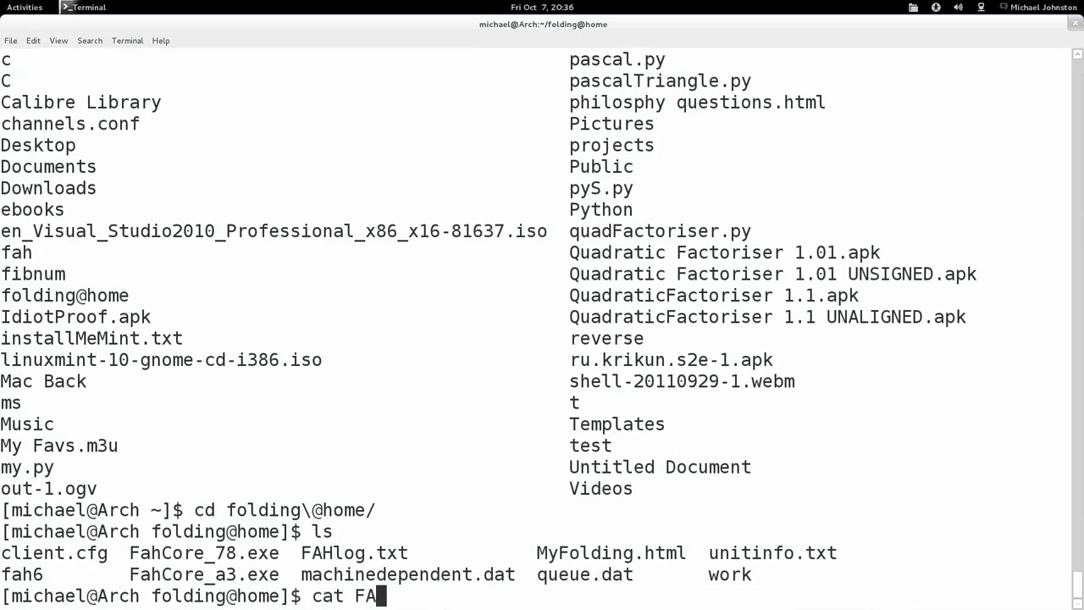
type("Hlog.txt")
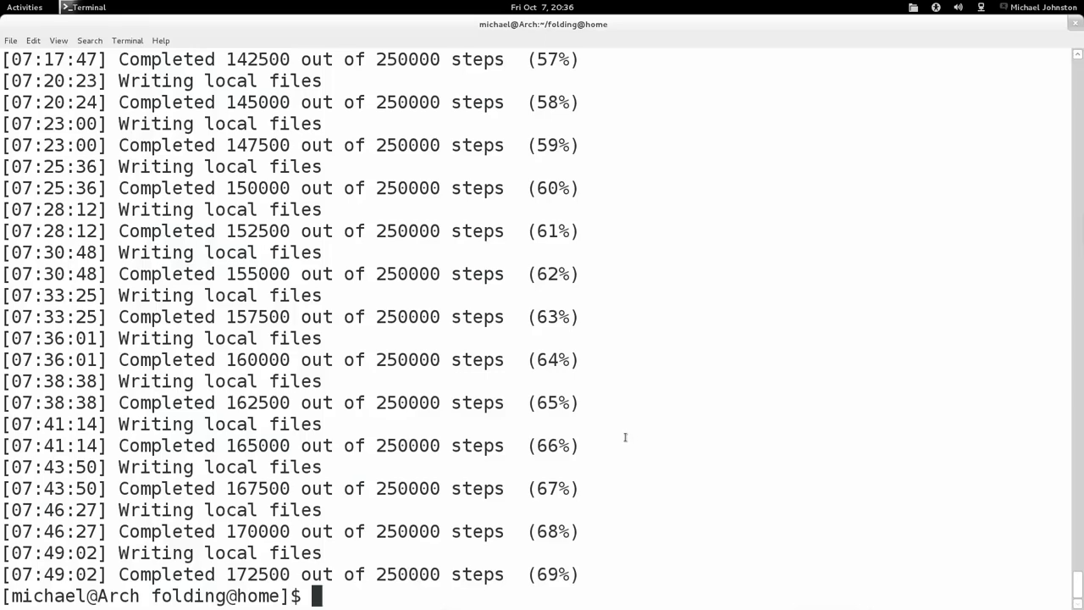
Step: Page through FAHlog.txt by piping cat into less, then quit the pager
scroll("up", 3)
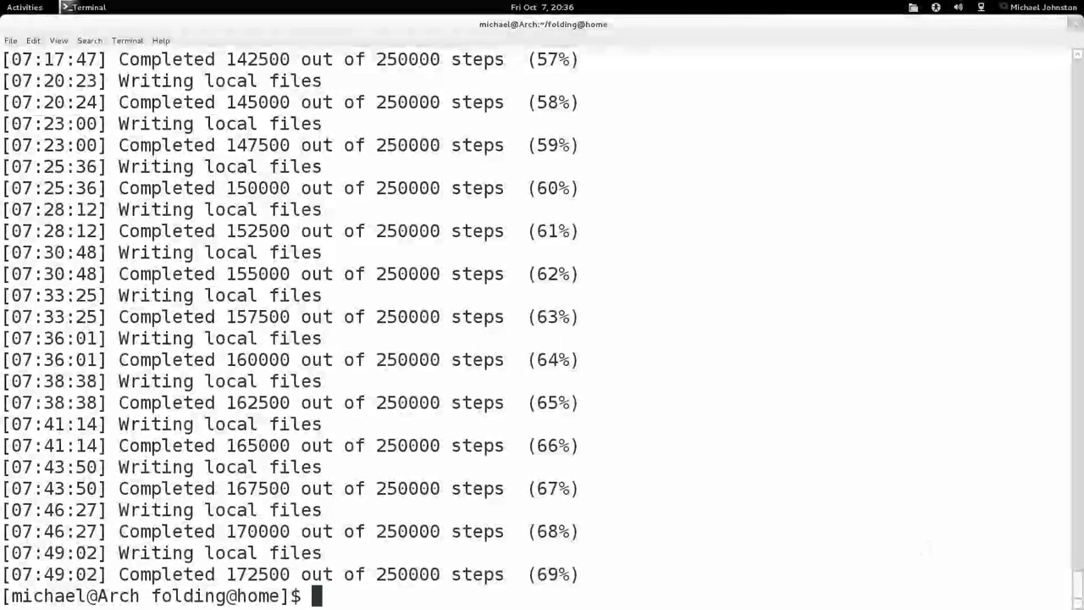
type("cat FAHlog.txt | less")
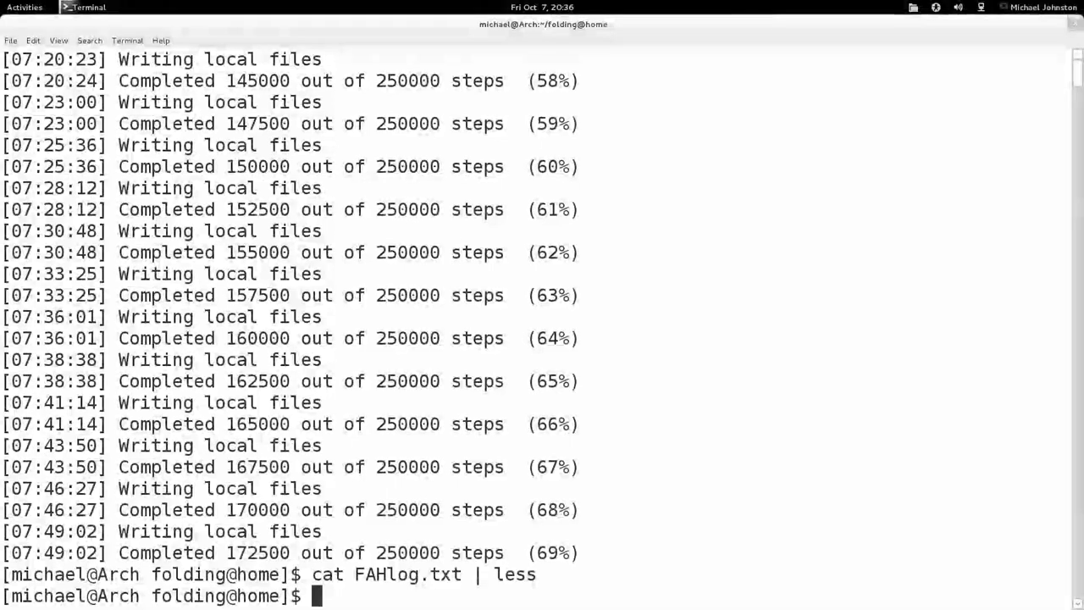
Step: Show the first lines of FAHlog.txt with head
type("head")
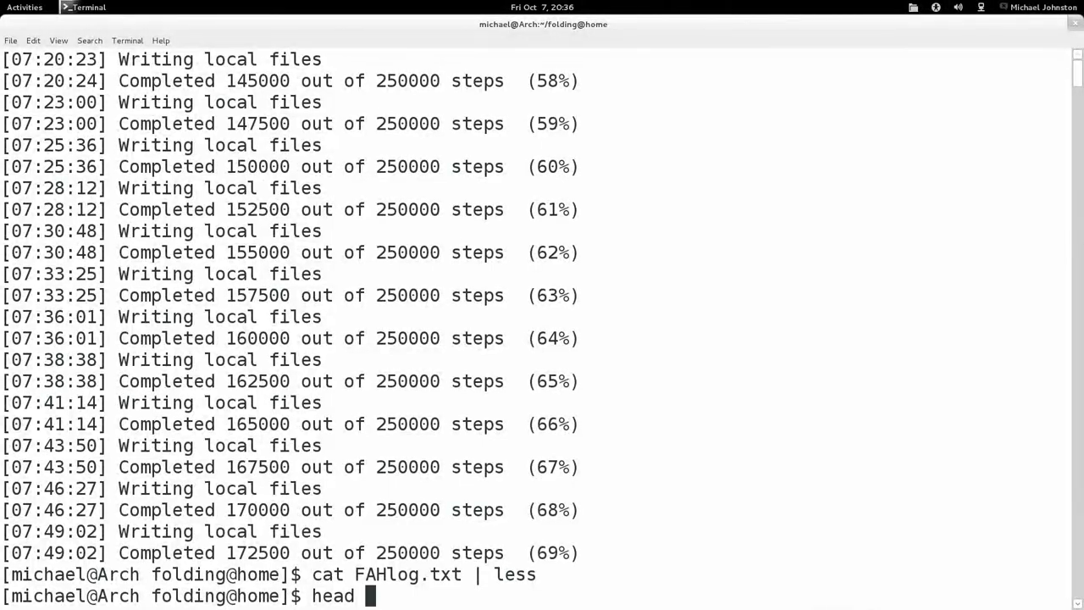
type("FAHlog.txt")
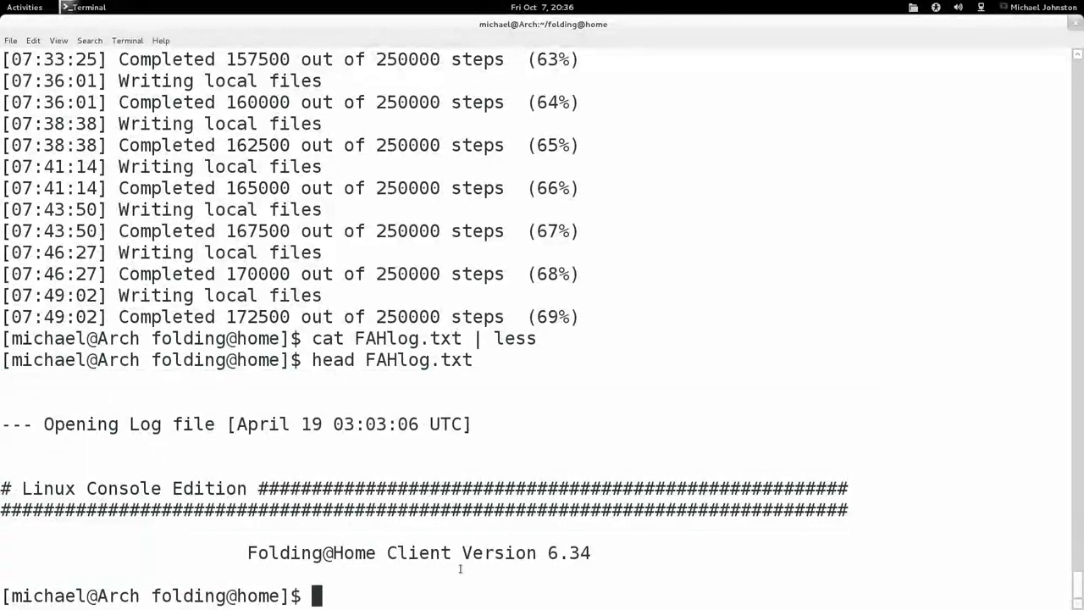
mouse_move(593, 525)
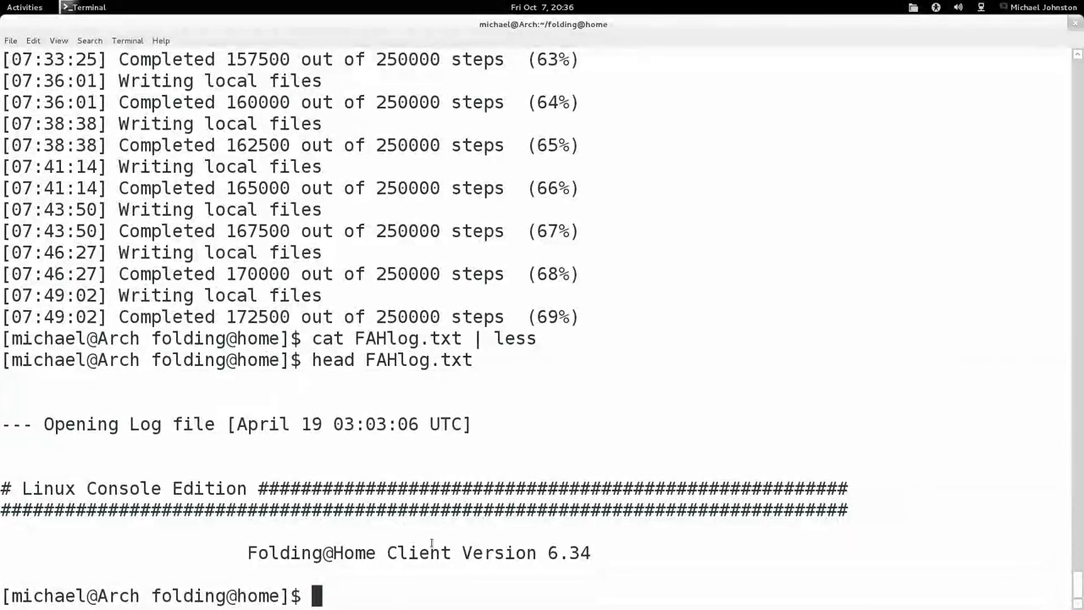
Step: Show the last lines of FAHlog.txt with tail and start the next tail command
type("tai")
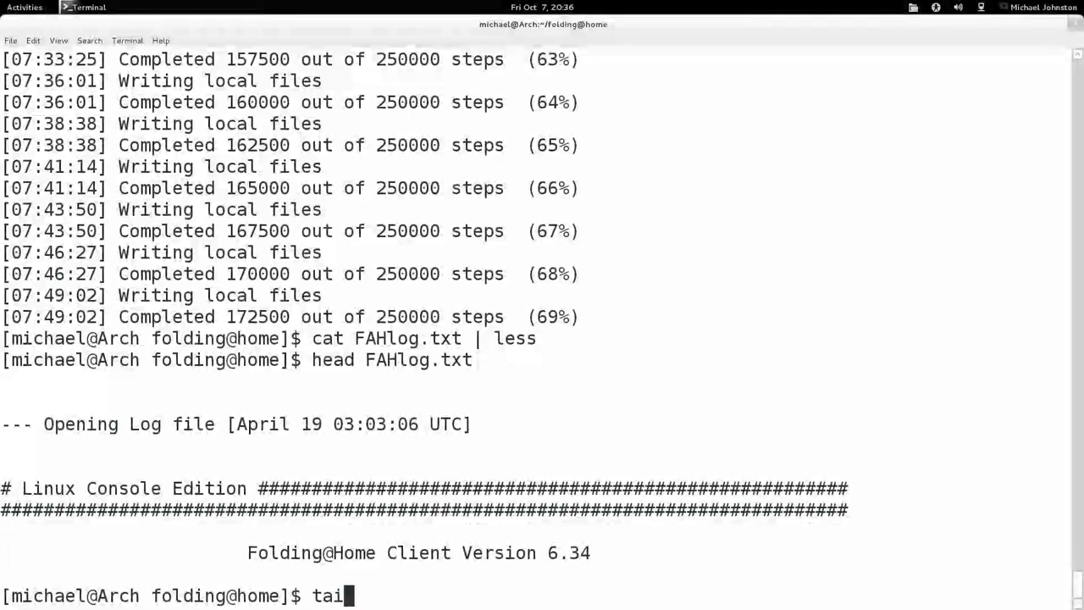
type("l")
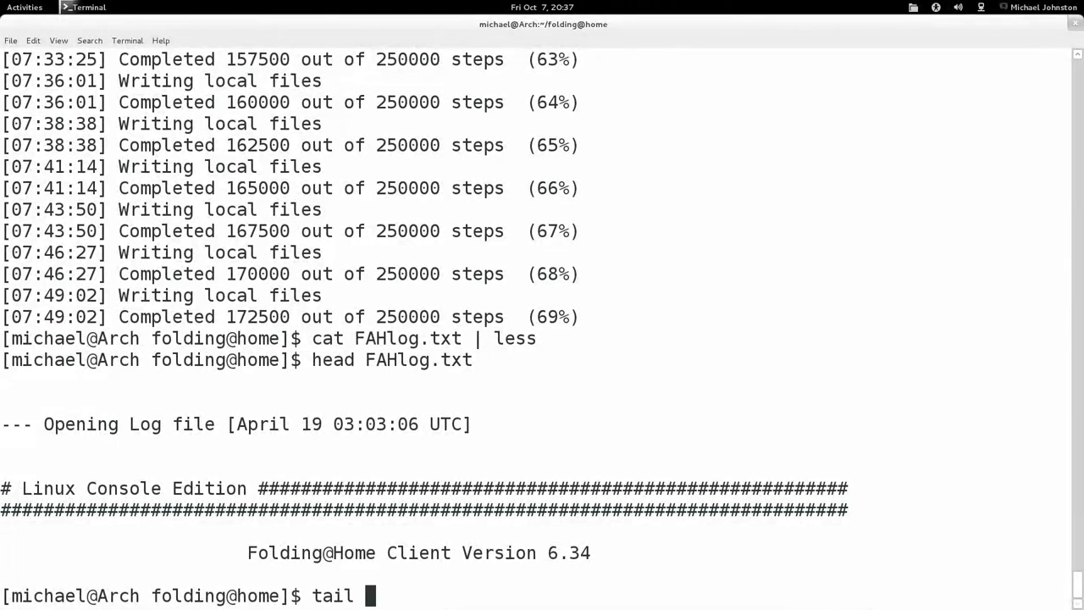
type("FAHlog.txt")
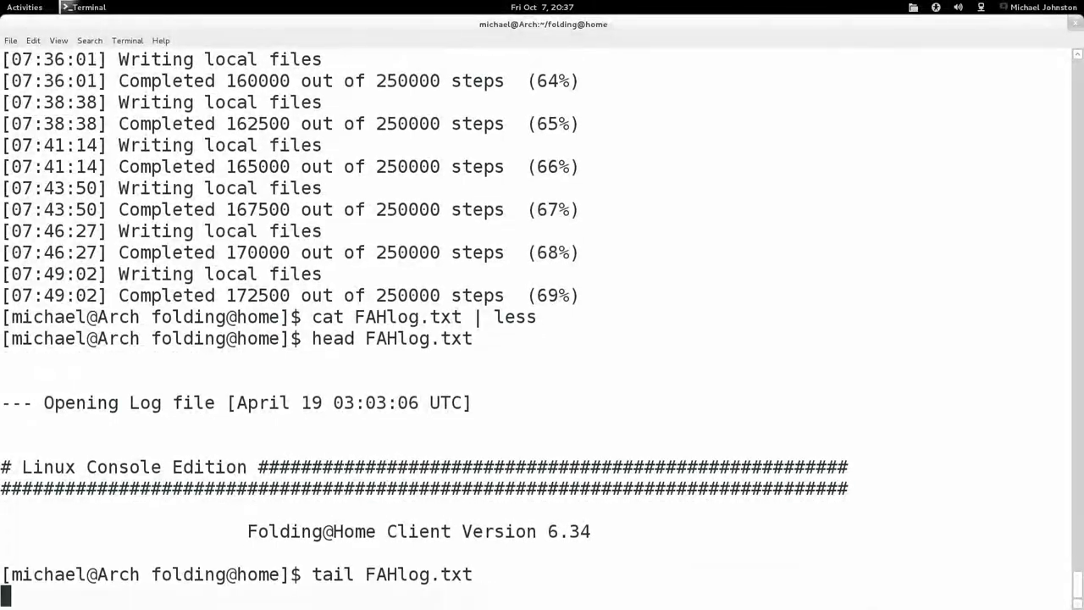
key("Return")
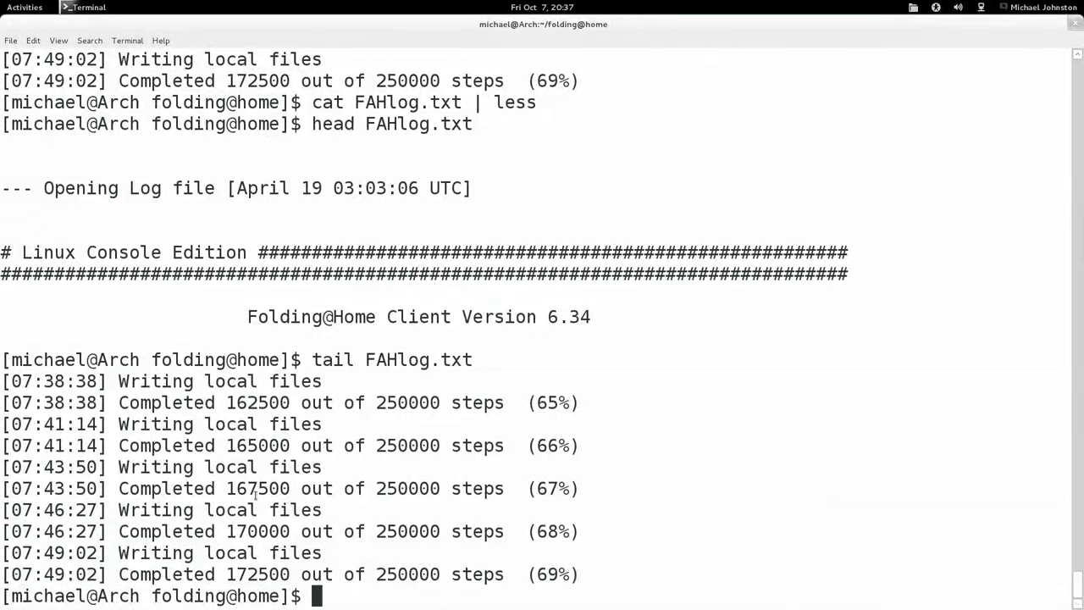
type("tail")
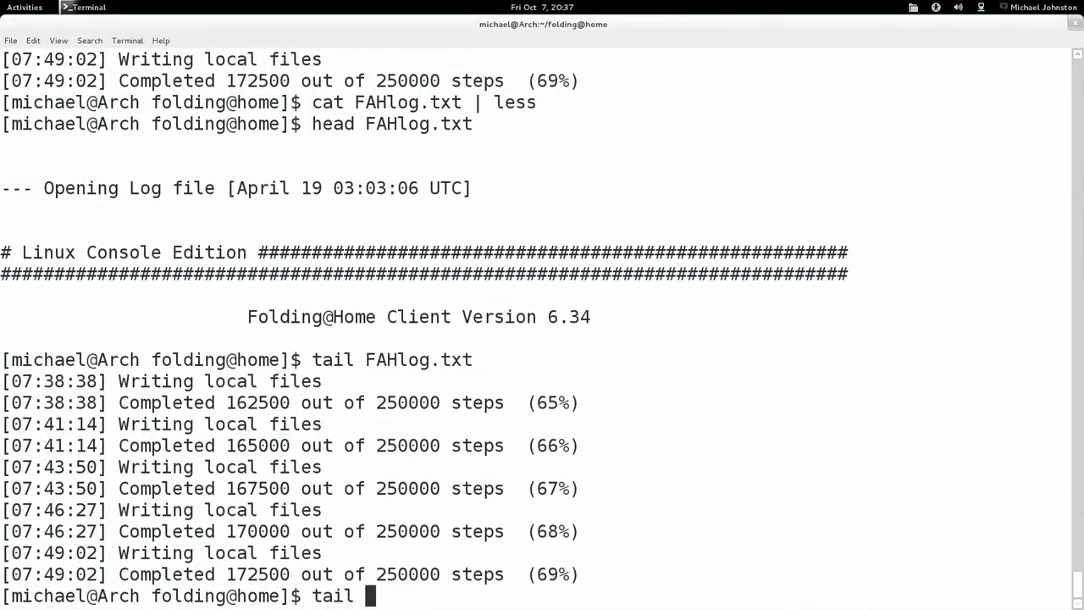
Step: Display tail --help output, then bring the Firefox cheat sheet back into view
key("Return")
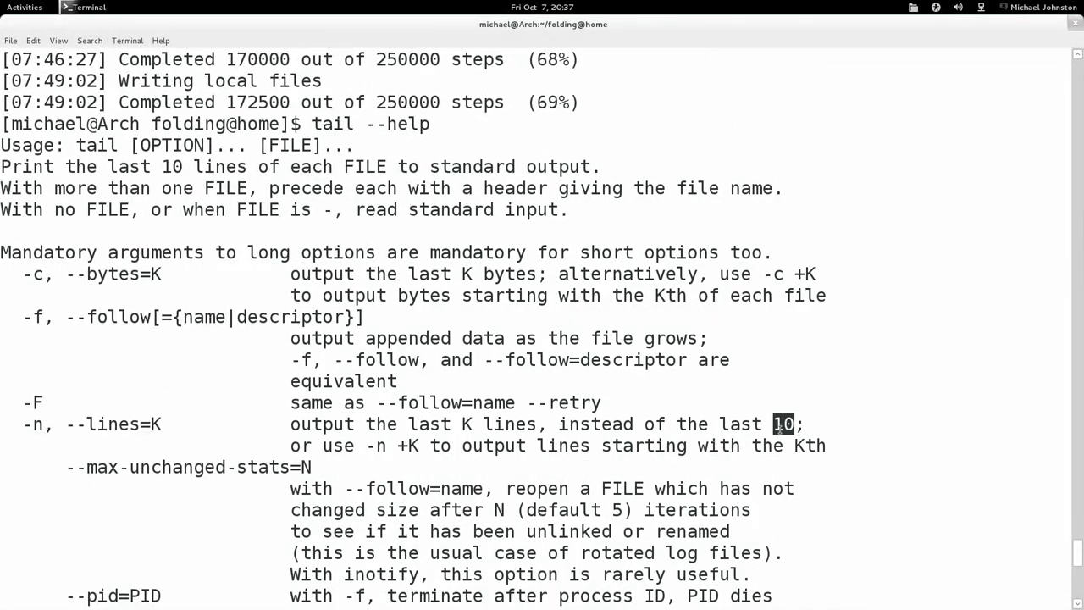
scroll("down", 3)
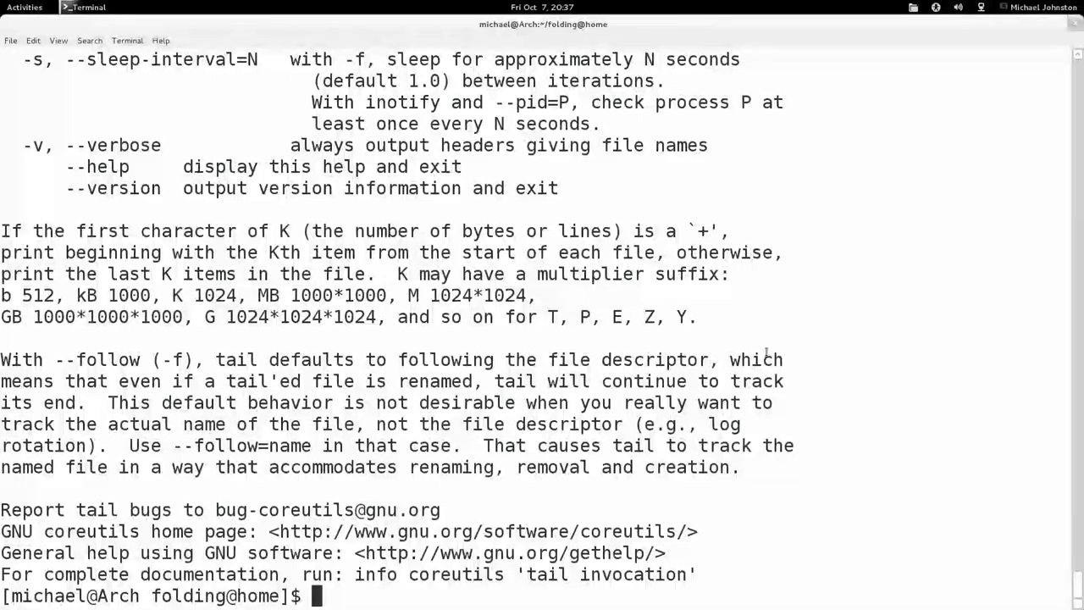
left_click(24, 7)
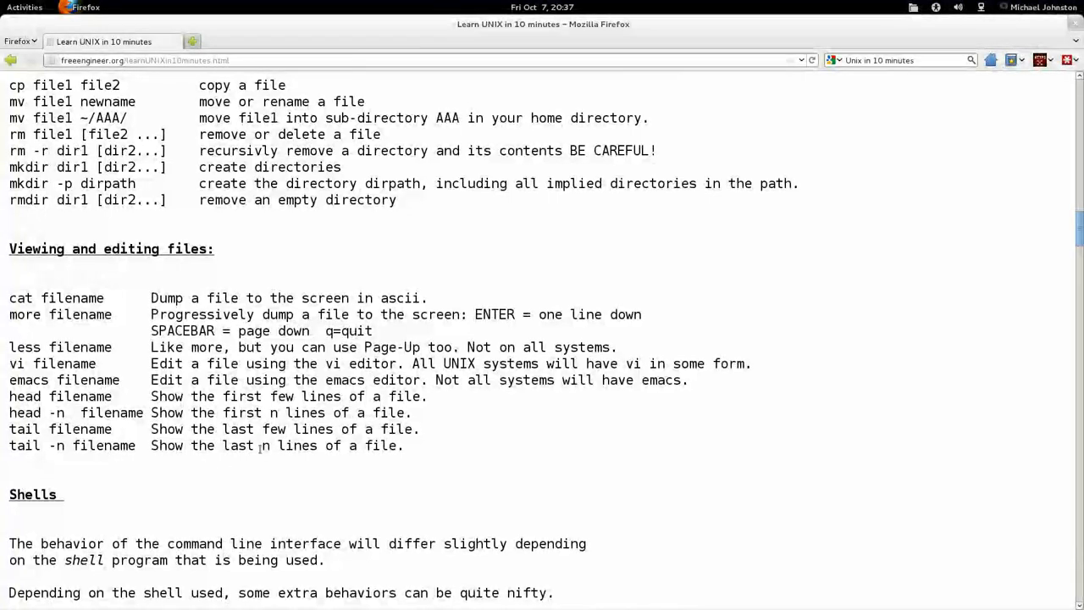
double_click(247, 445)
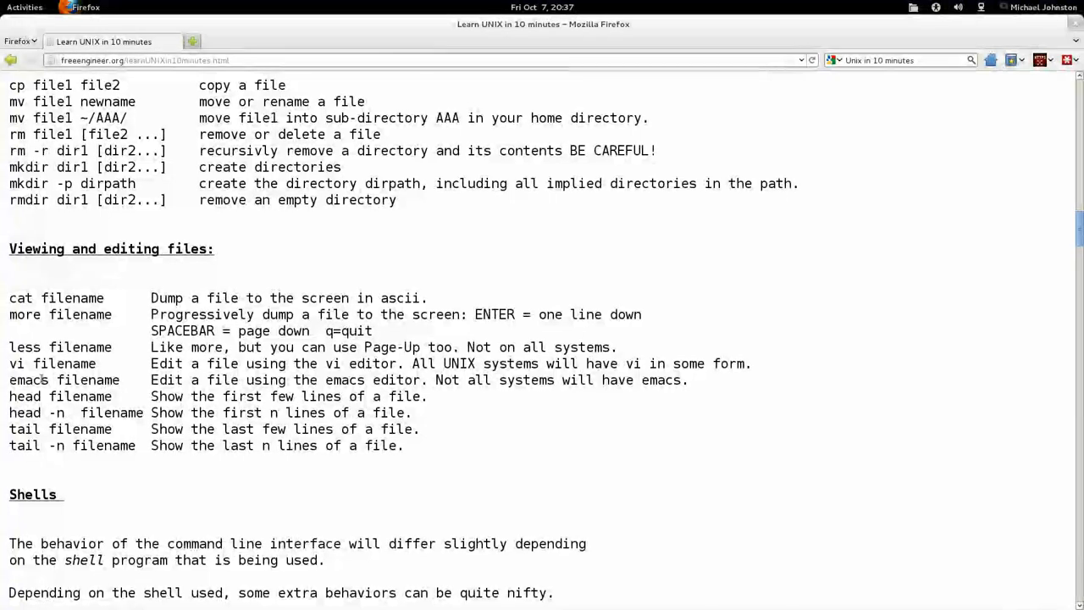
double_click(17, 363)
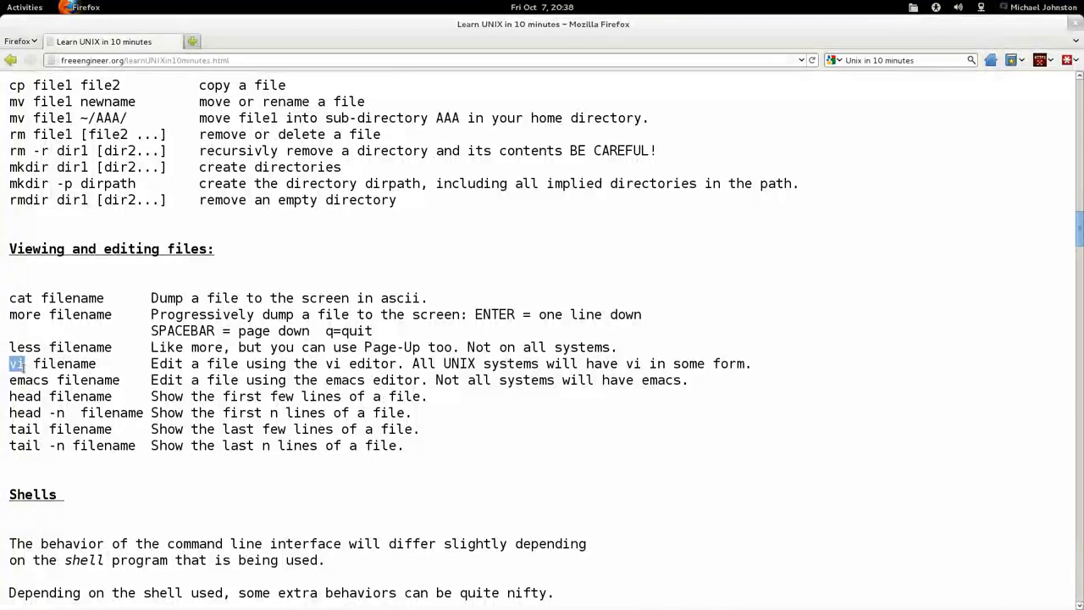
double_click(27, 379)
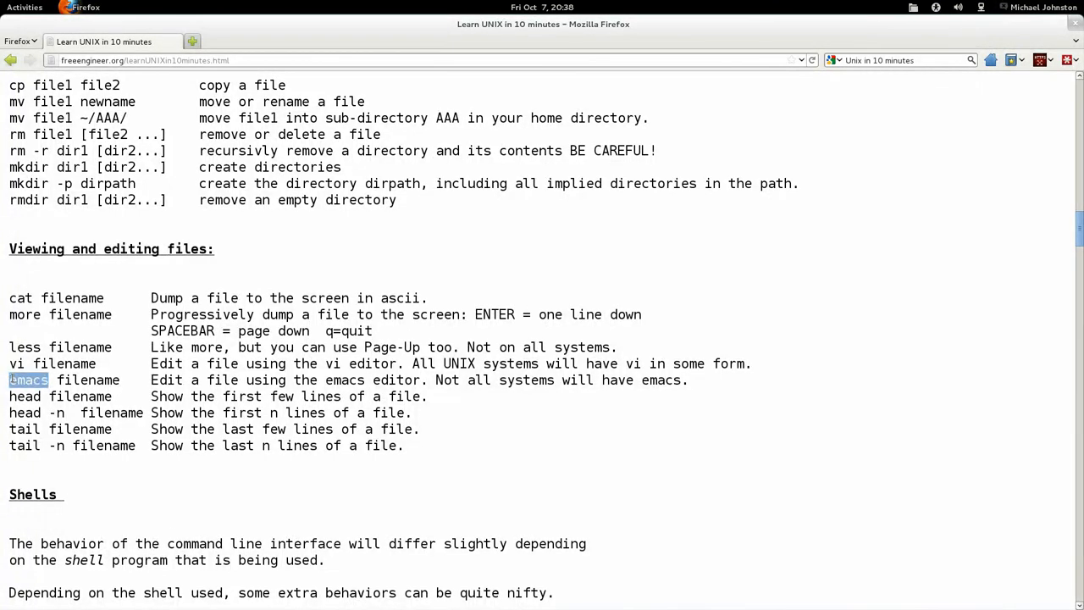
left_click(24, 6)
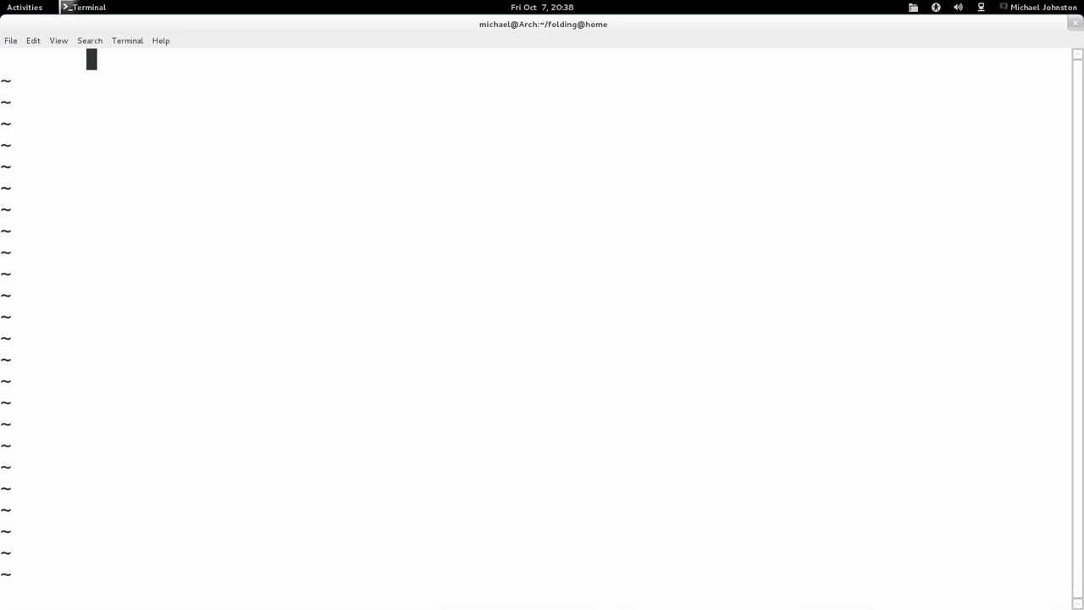
Step: Type scratch text in vi, suspend it with Ctrl+Z, glance at the cheat sheet and return to the shell
type("qdneuiwof")
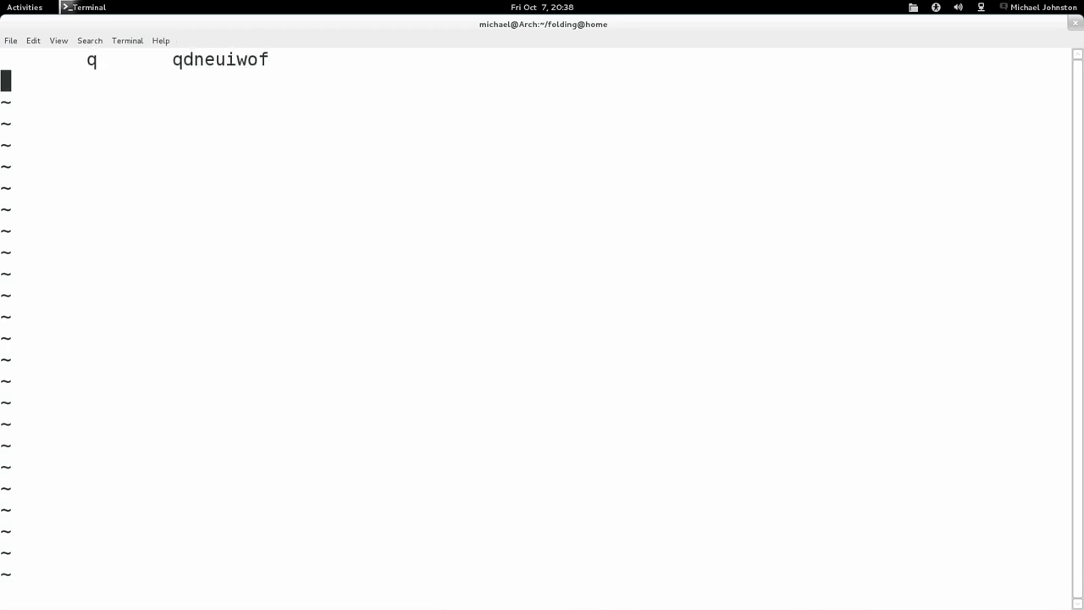
type("dwqqwd")
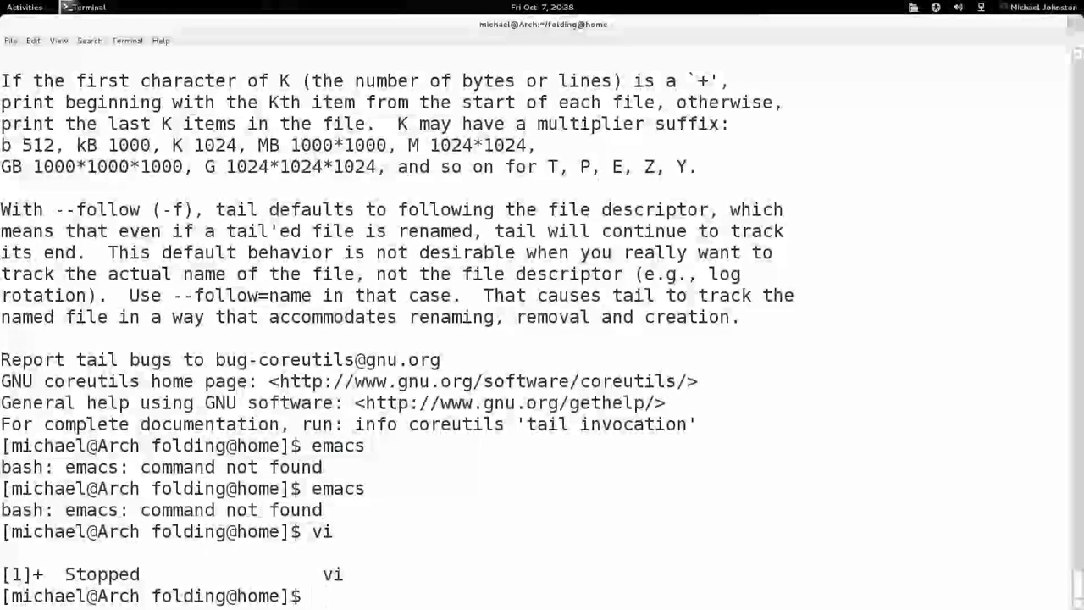
mouse_move(677, 381)
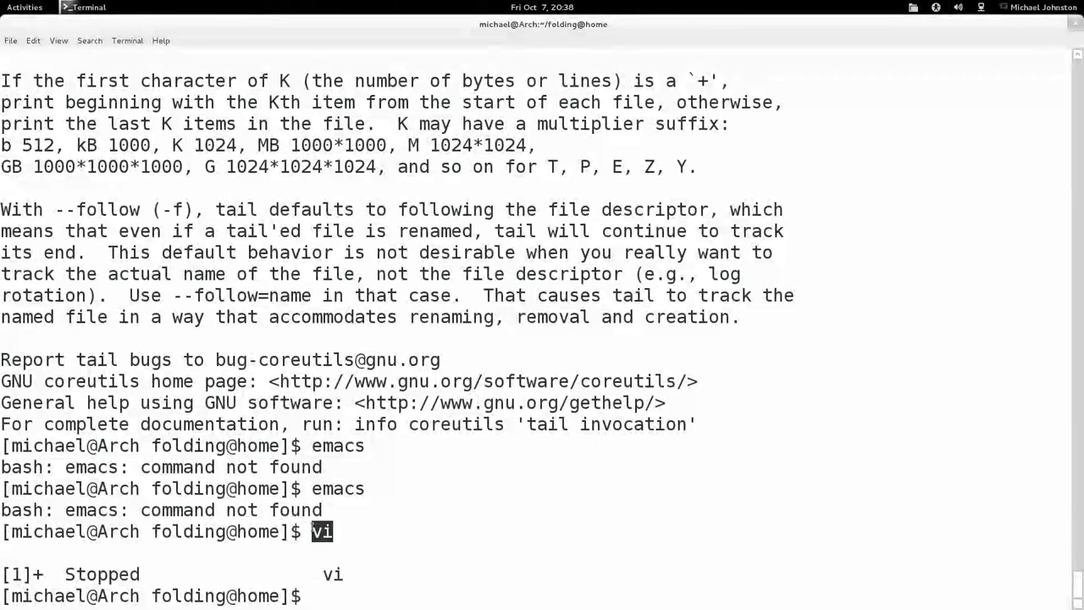
left_click(24, 7)
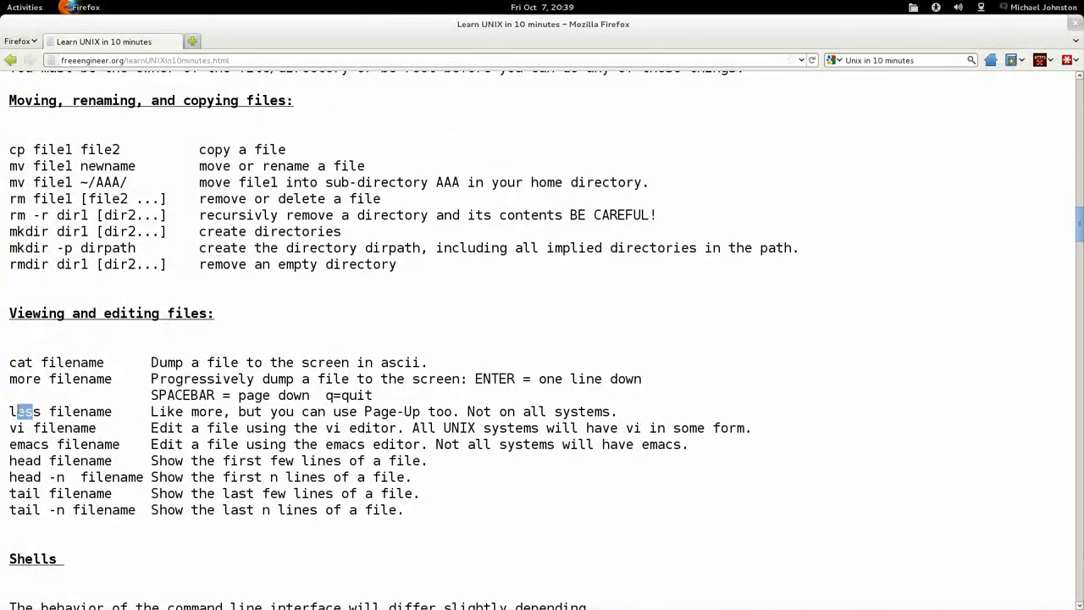
left_click(24, 7)
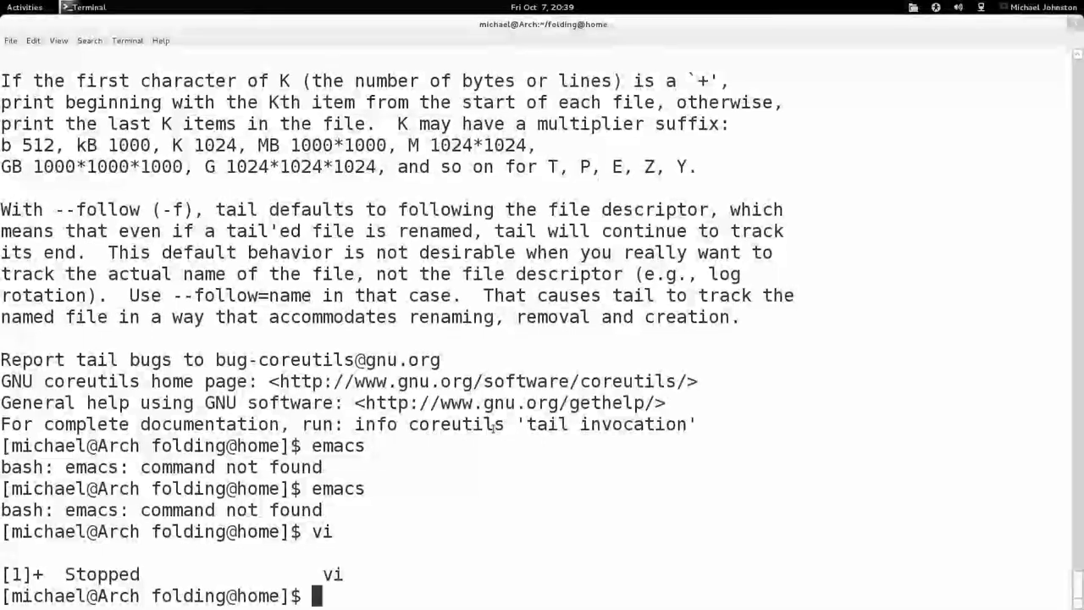
Step: Open FAHlog.txt in less and scroll through the log
type("cafa")
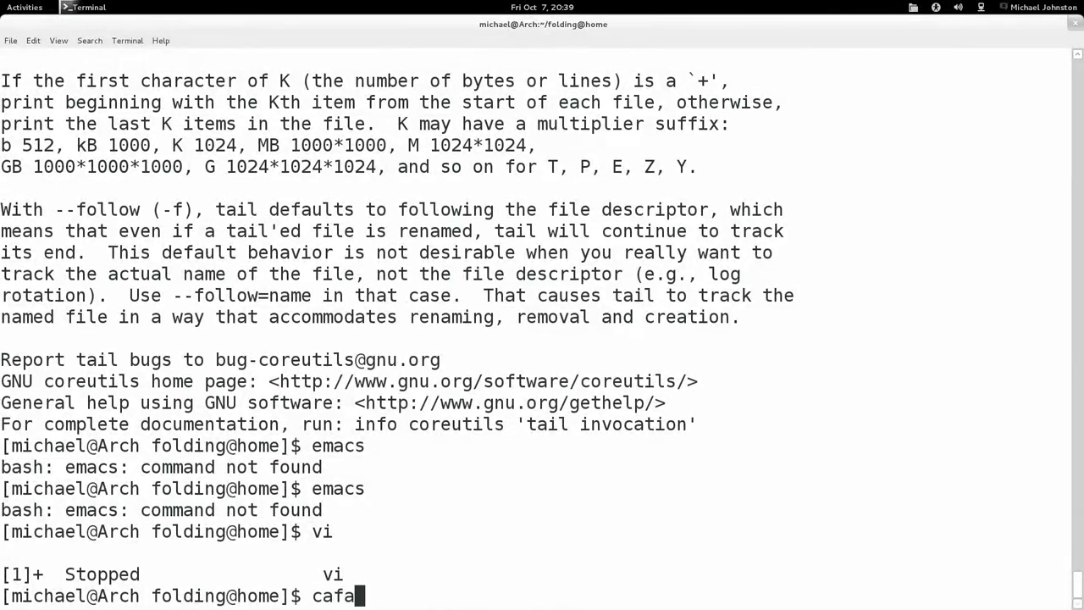
type("wef | les")
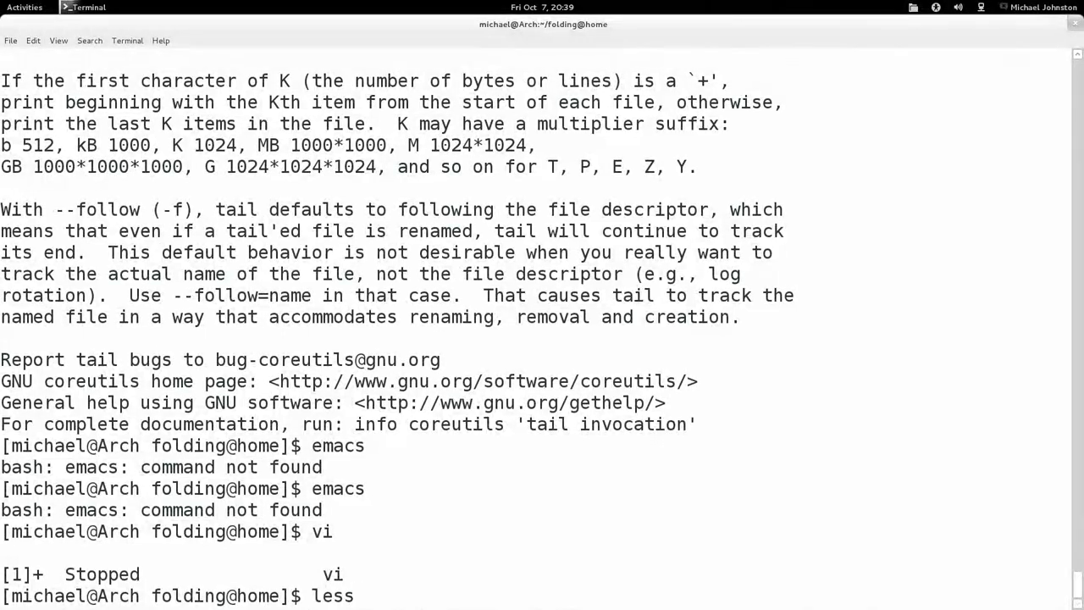
type("FAHlog.txt")
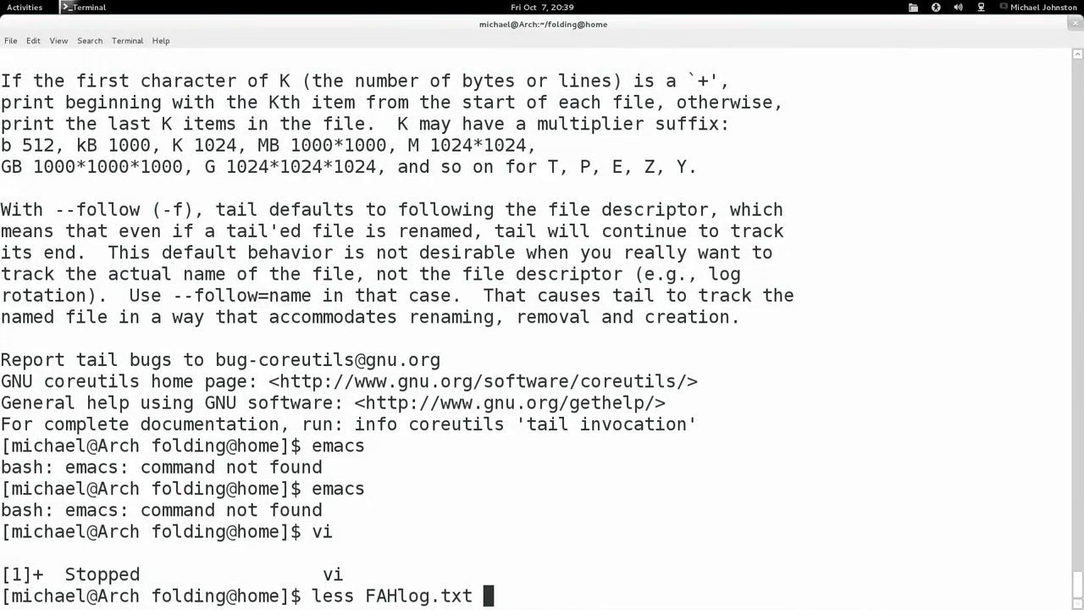
key("Return")
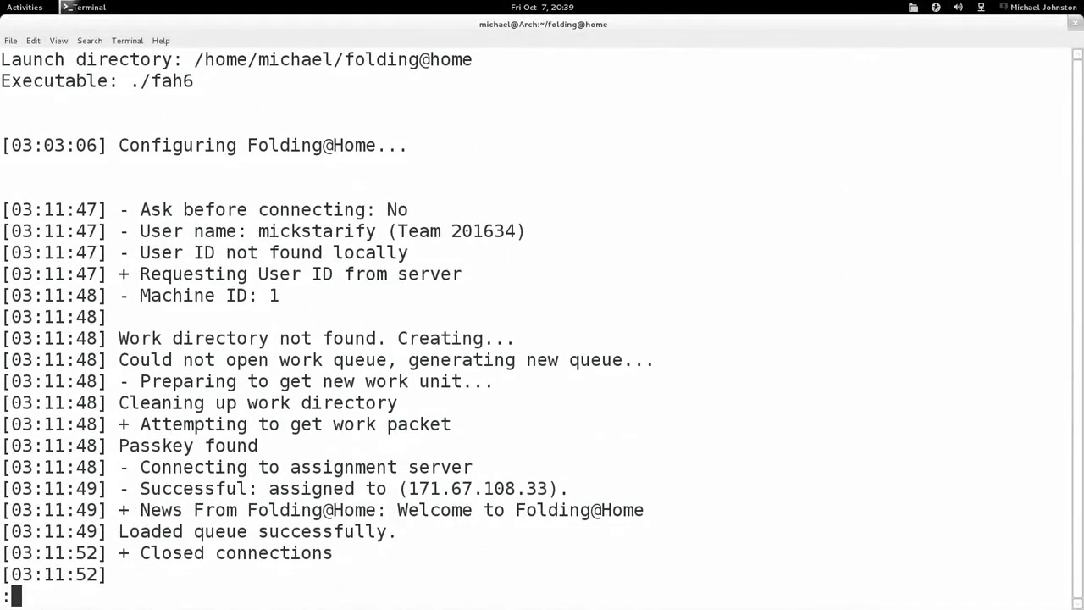
scroll("down", 3)
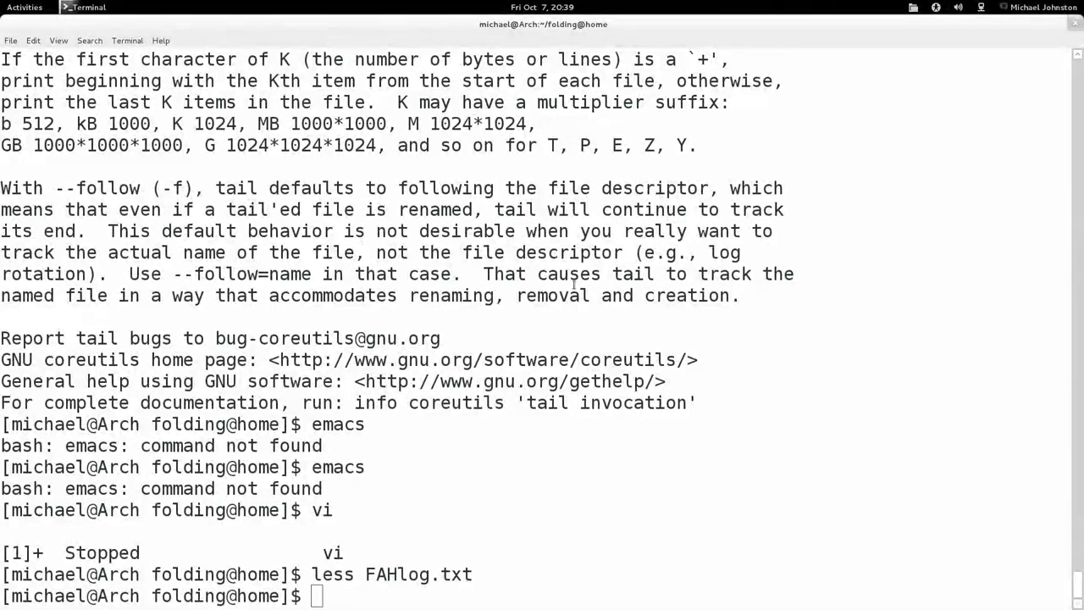
Step: Quit the pager, fix a mistyped command and run cd .. to leave folding@home
left_click(24, 6)
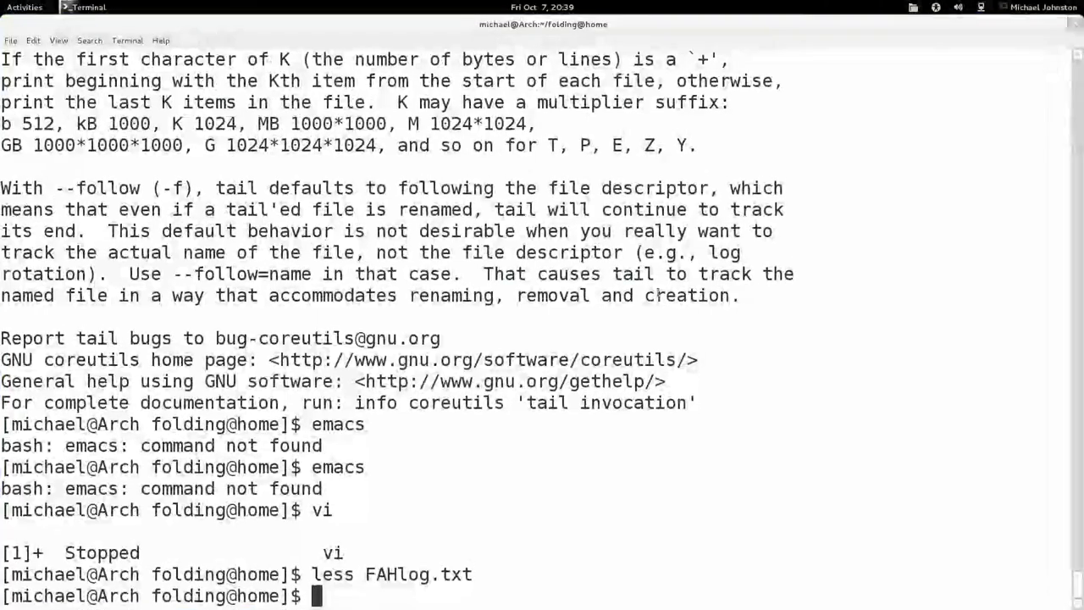
type("CA")
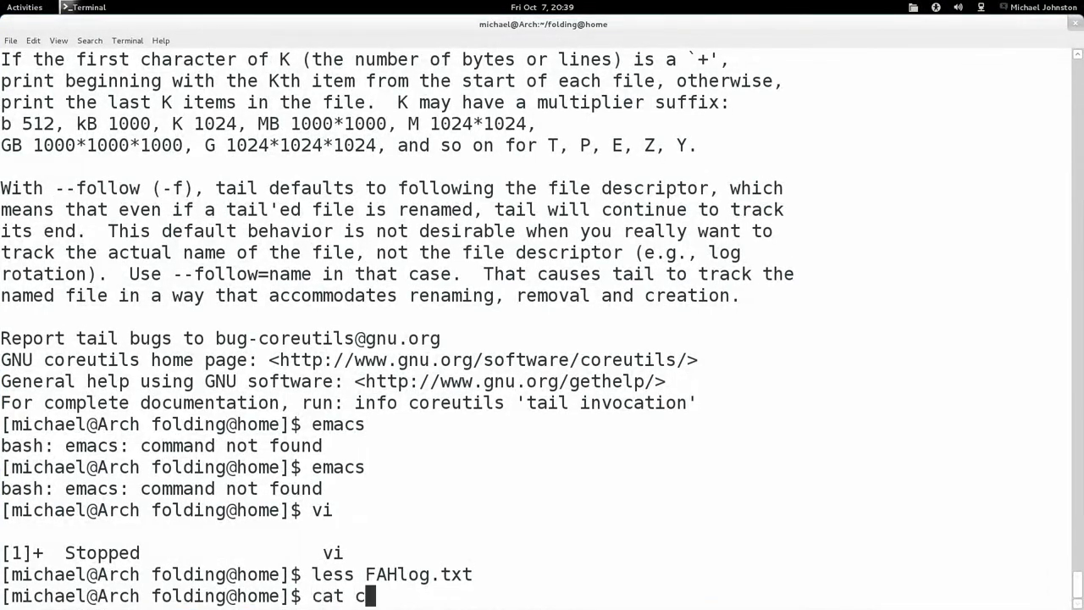
key("BackSpace")
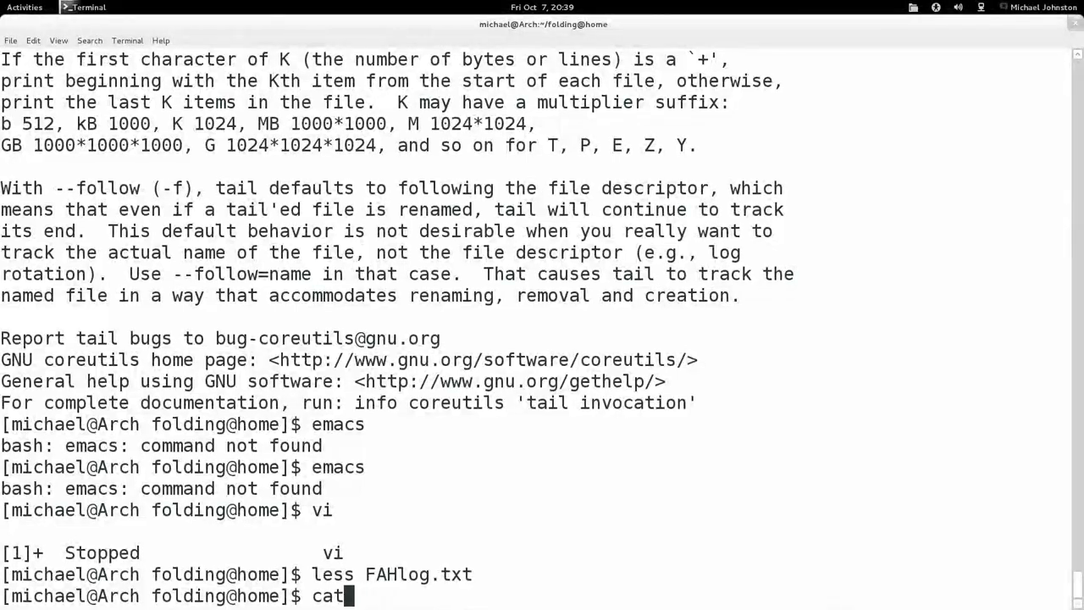
key("BackSpace")
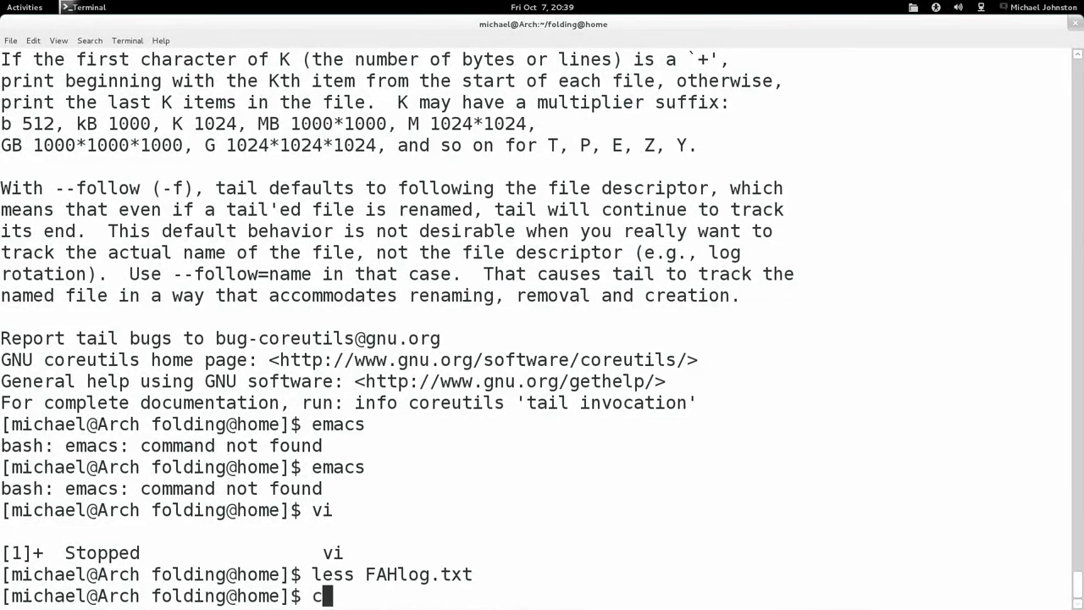
type("d ..")
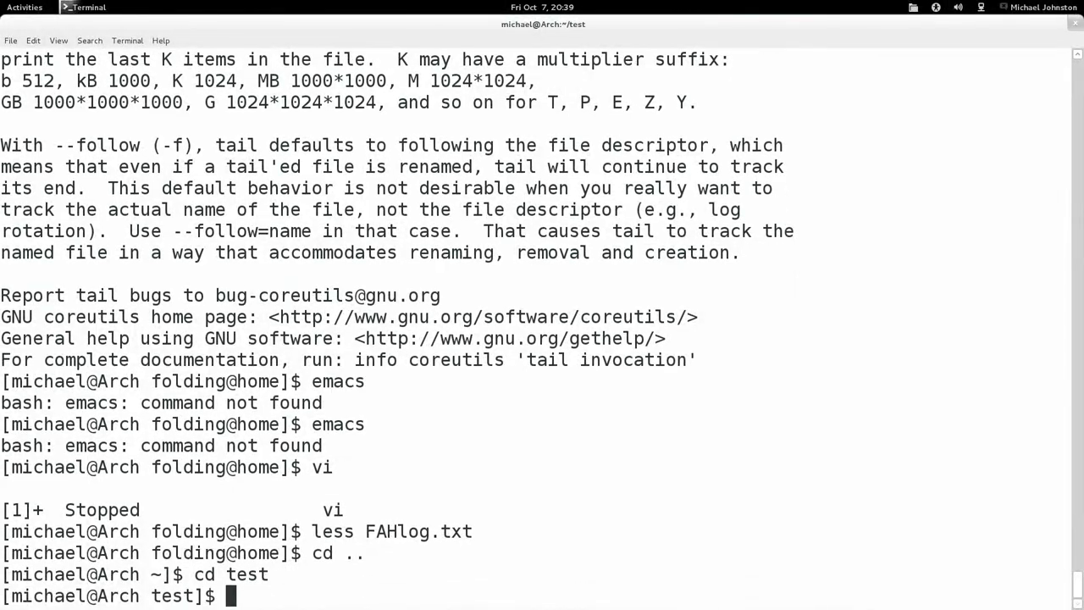
Step: Enter test, run chmod u=rwx aFile and list the folder with ls -la
type("ls -la")
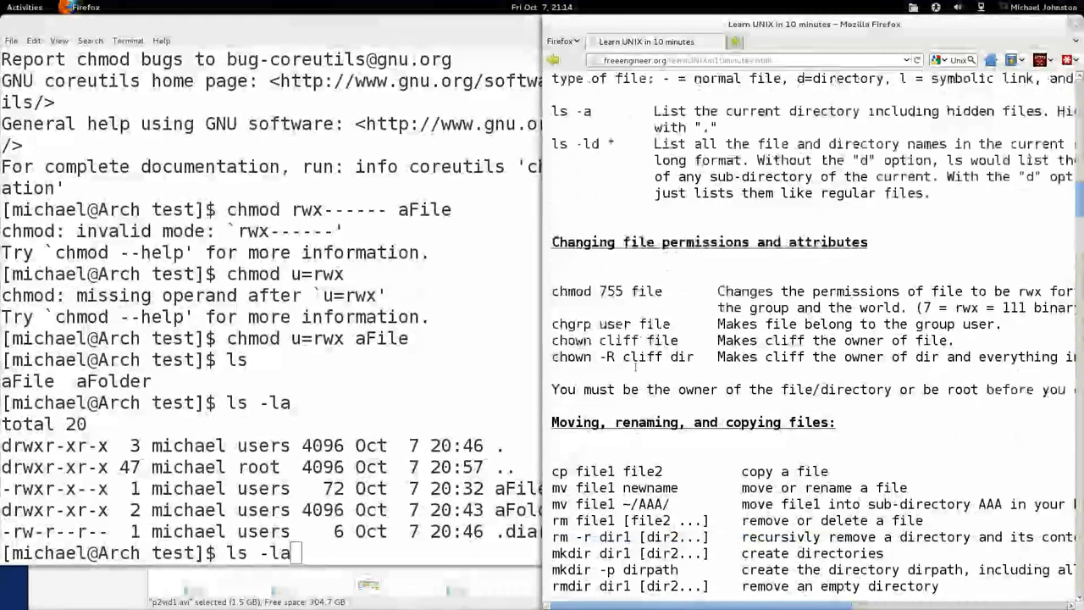
scroll("down", 3)
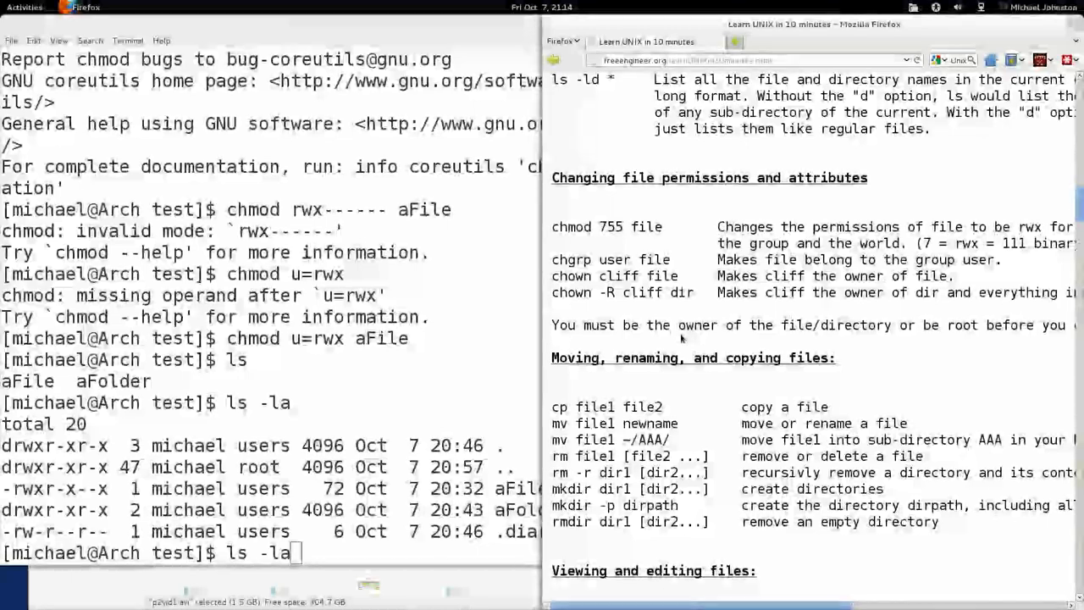
left_click(254, 339)
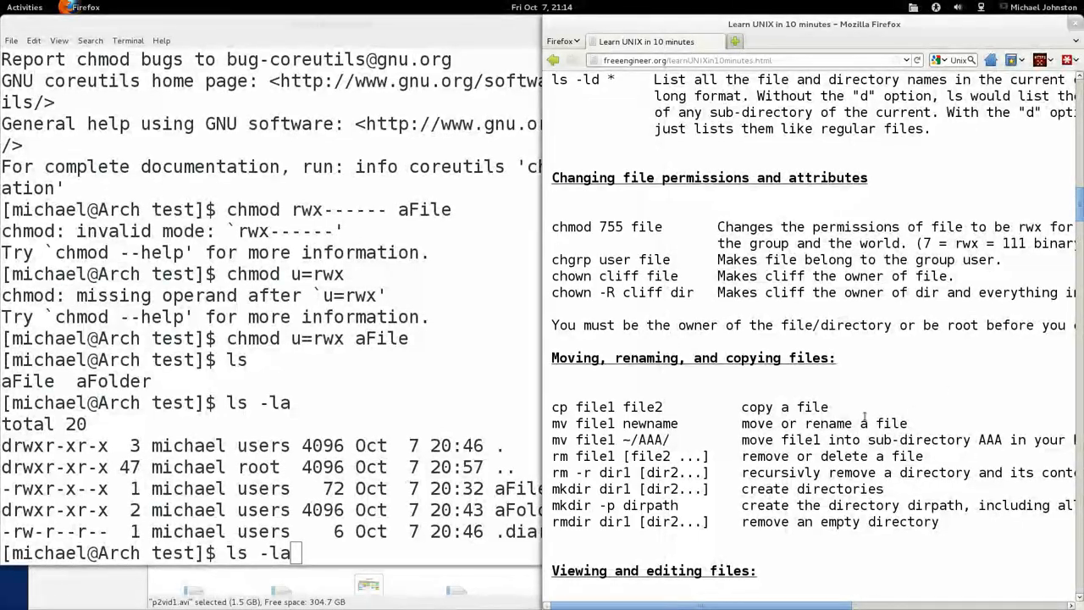
mouse_move(833, 376)
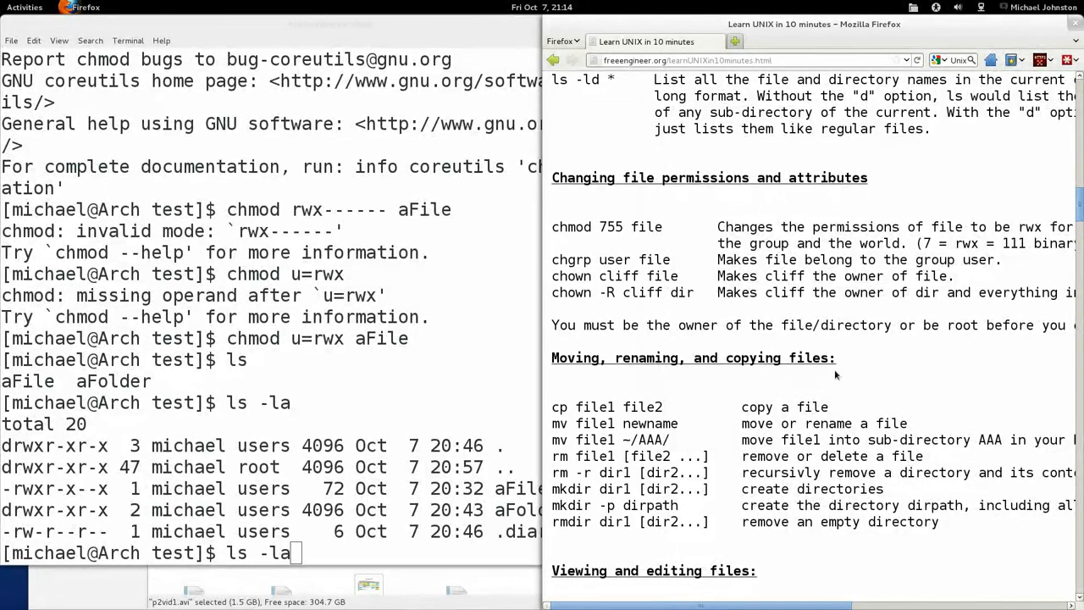